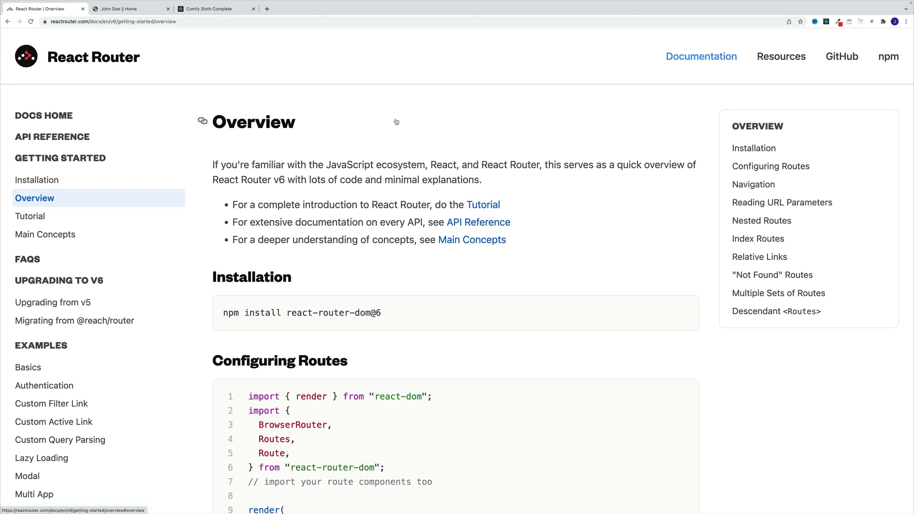
mouse_move(398, 122)
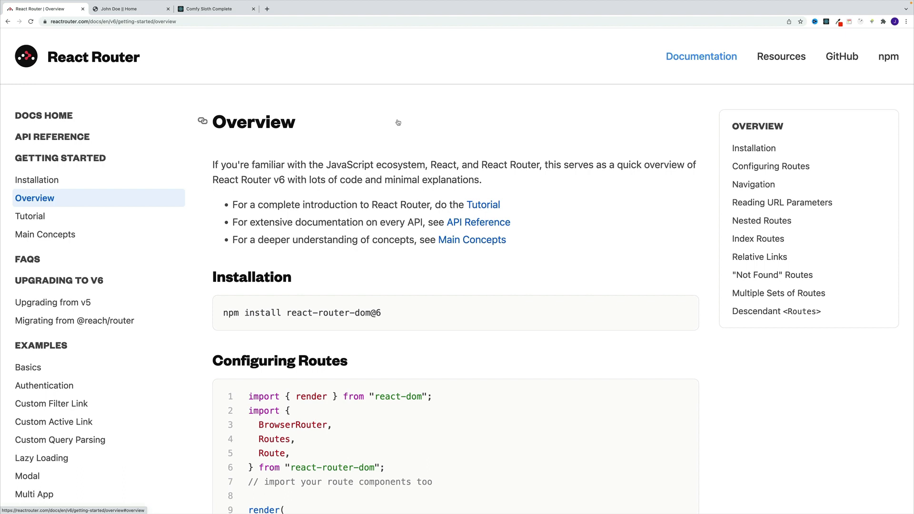
Browse the John Doe portfolio tab from its About page to the My Projects page.
left_click(126, 8)
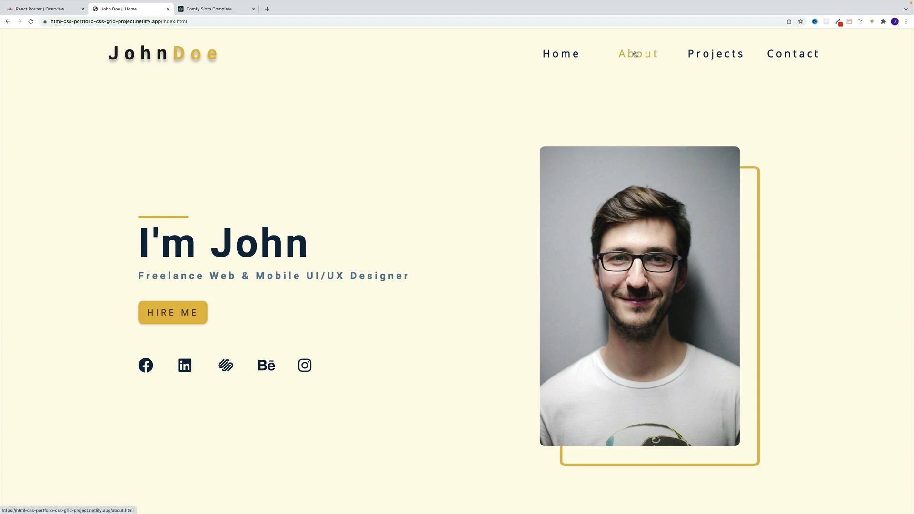
left_click(638, 53)
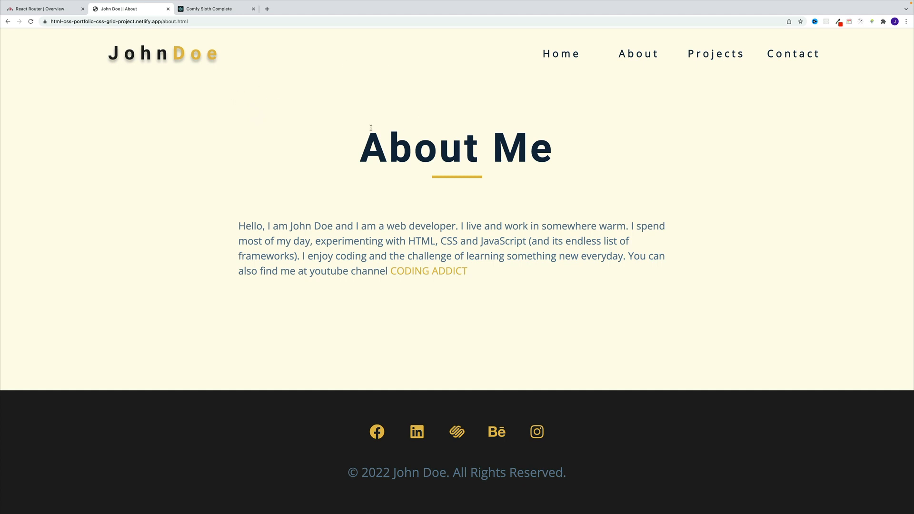
mouse_move(88, 86)
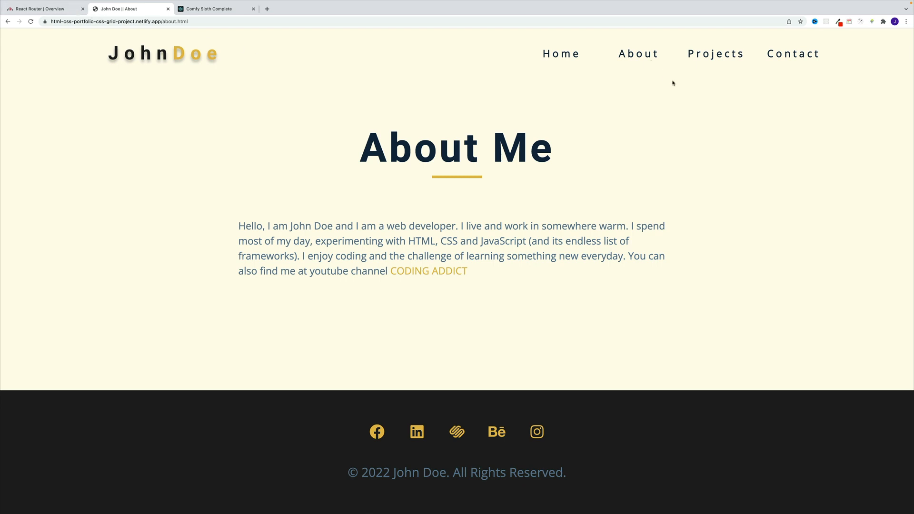
left_click(714, 54)
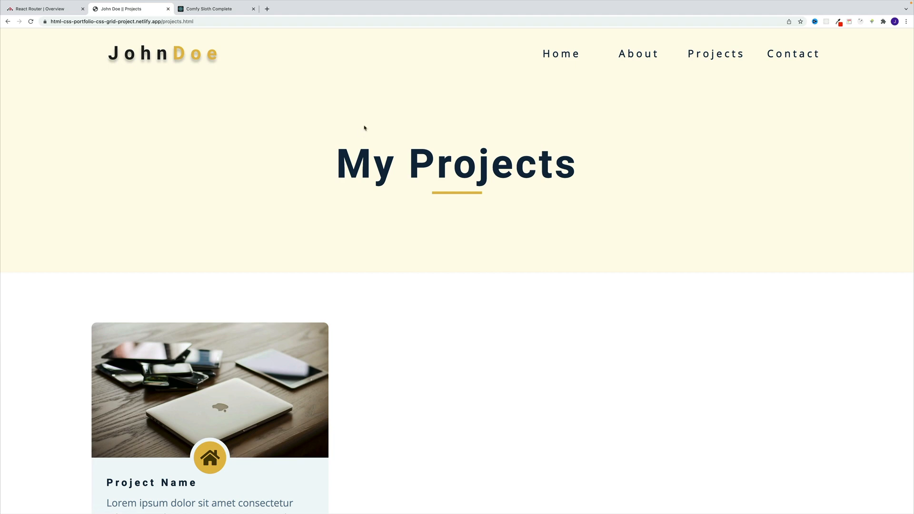
Browse the Comfy Sloth store's About and Products pages.
left_click(216, 8)
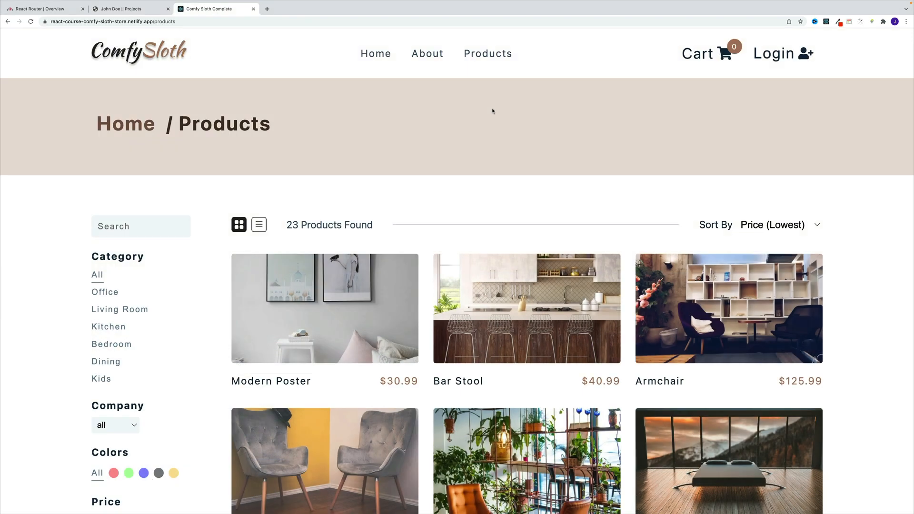
mouse_move(446, 79)
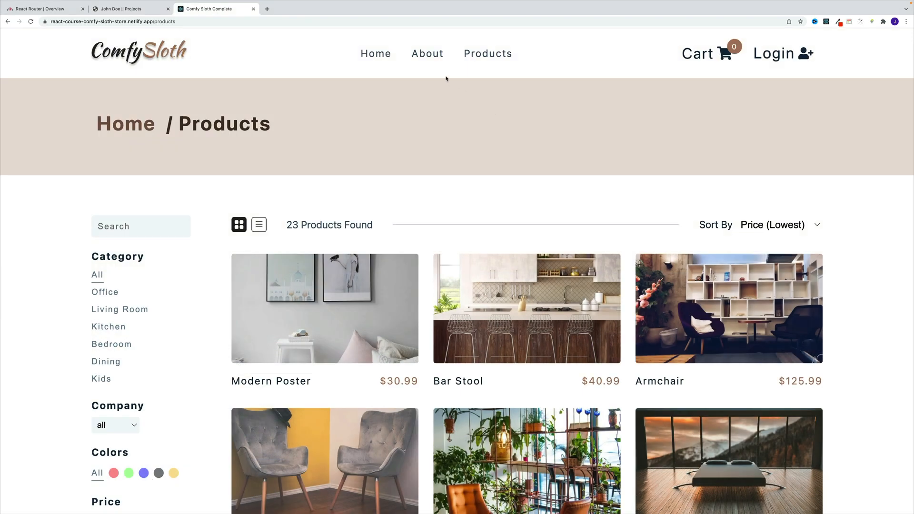
left_click(427, 53)
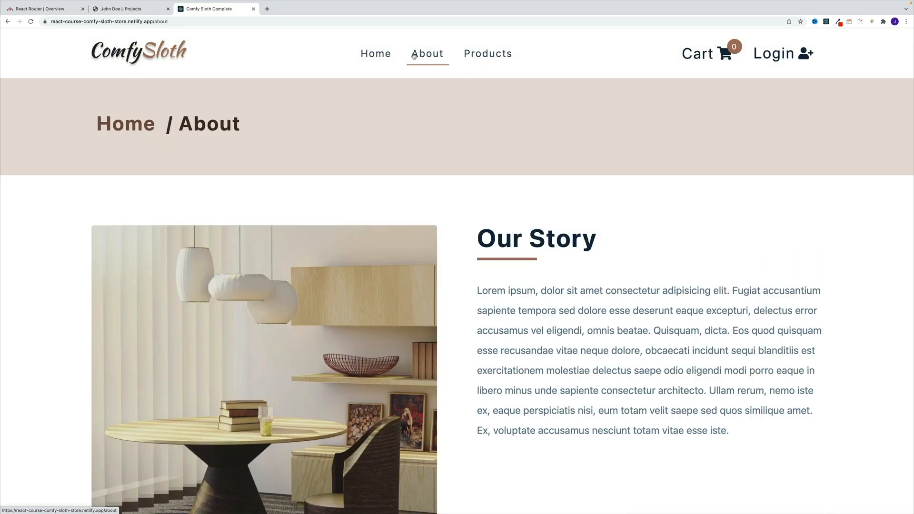
mouse_move(487, 54)
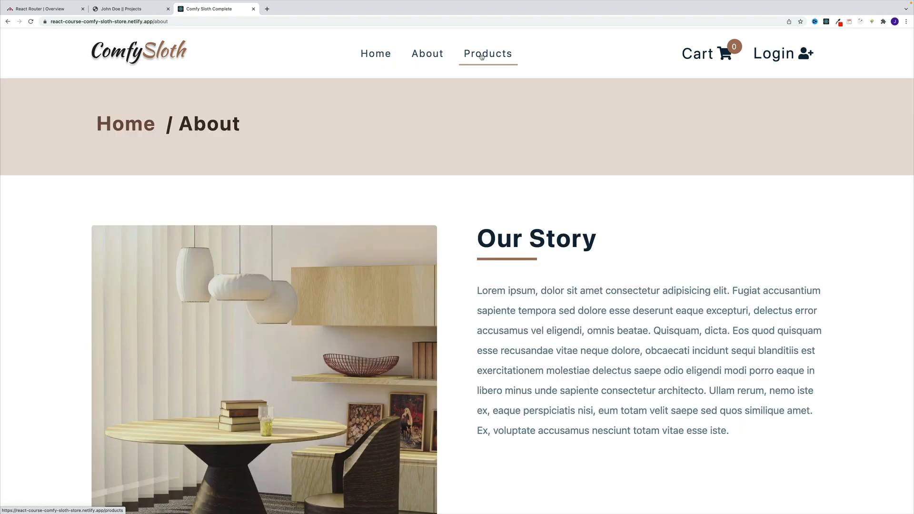
left_click(487, 53)
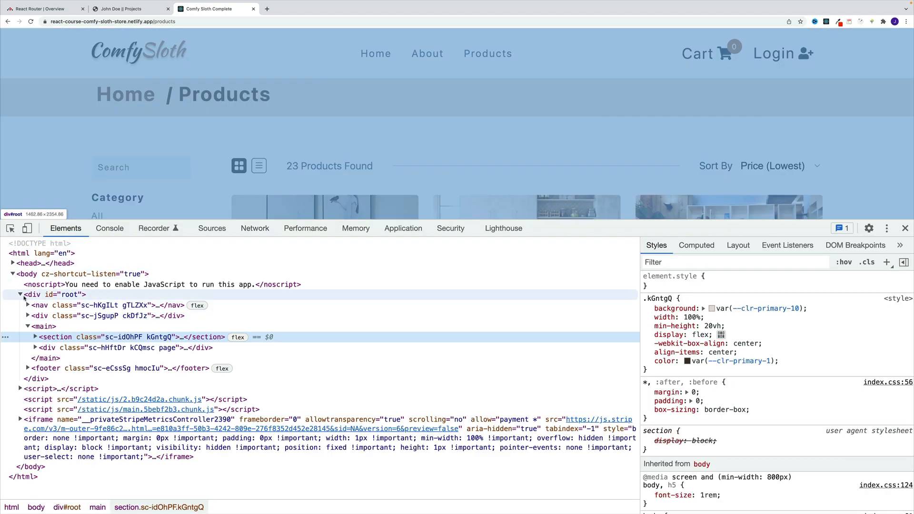
Collapse div#root in DevTools, navigate About then Home, and close the inspector.
left_click(19, 294)
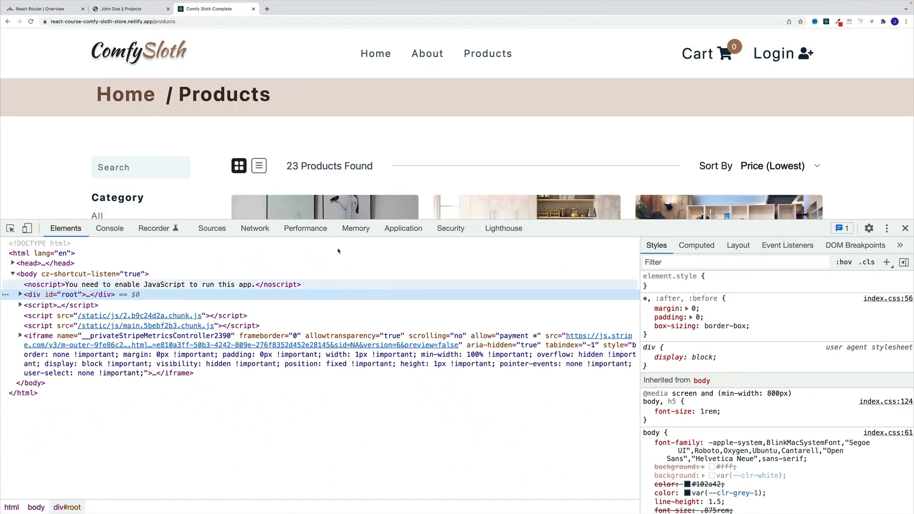
left_click(426, 54)
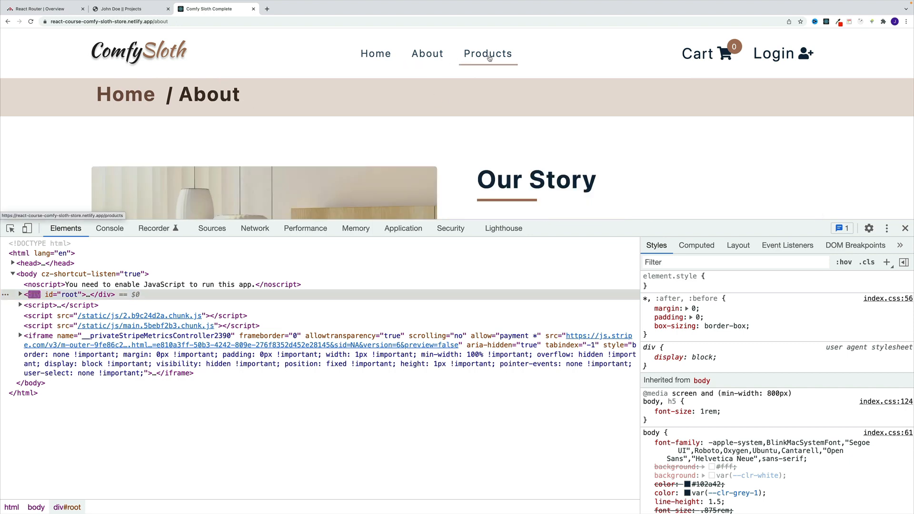
left_click(375, 53)
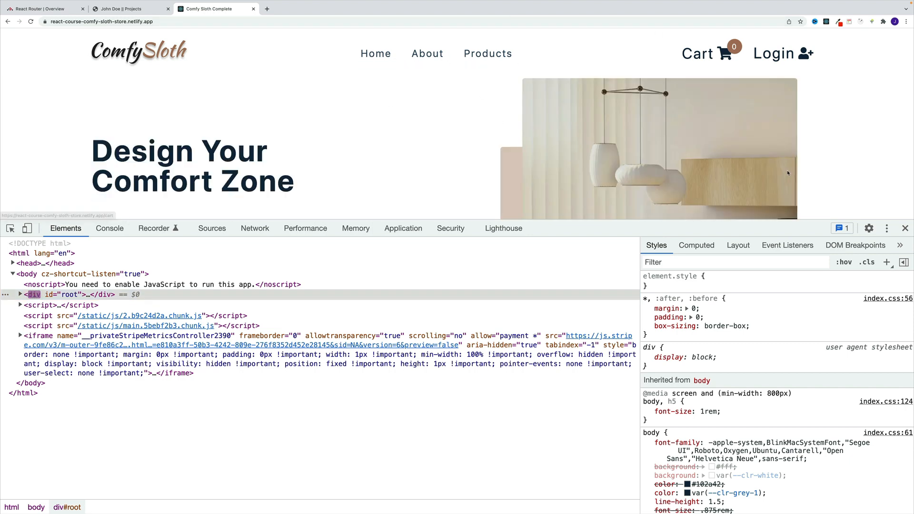
left_click(905, 228)
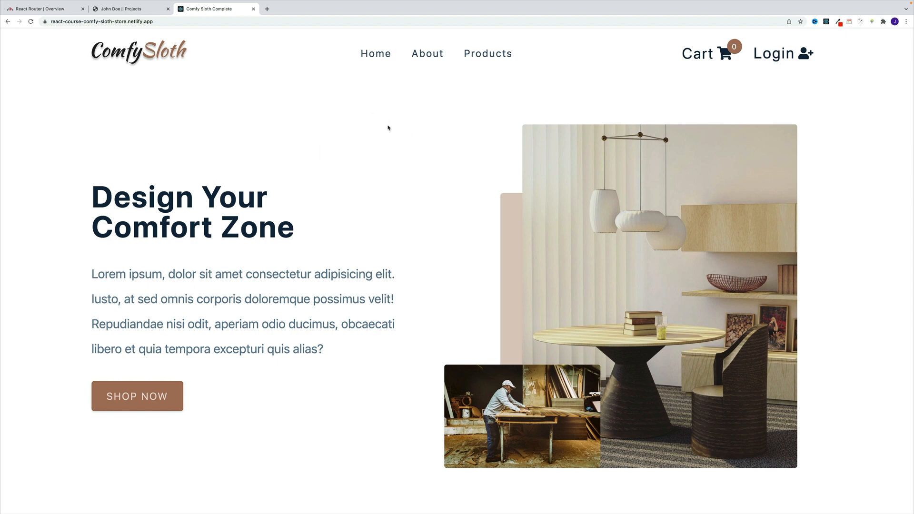
Download react-router-6-tutorial from GitHub as a ZIP and reveal it in Downloads.
left_click(299, 8)
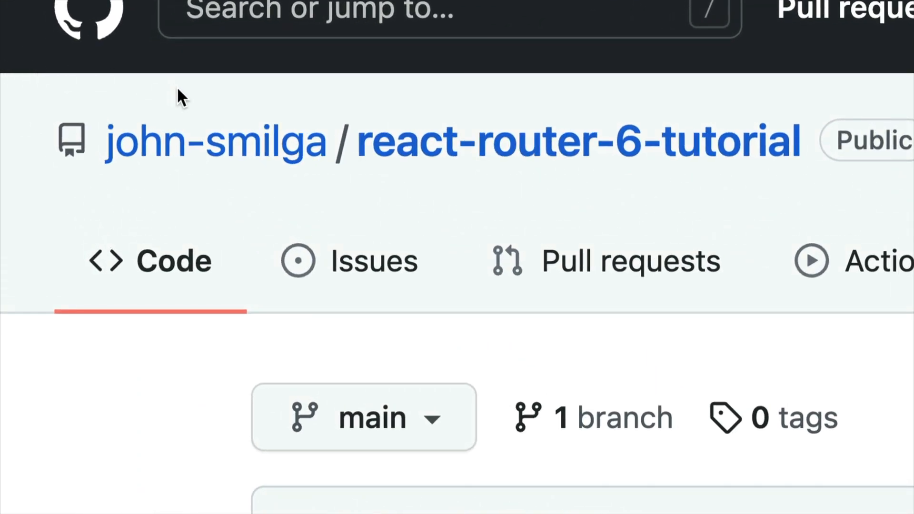
mouse_move(216, 140)
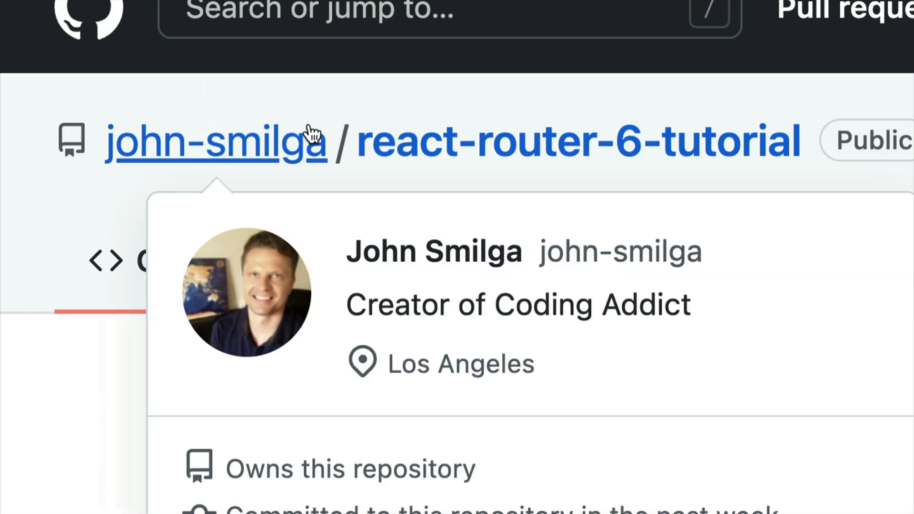
mouse_move(428, 110)
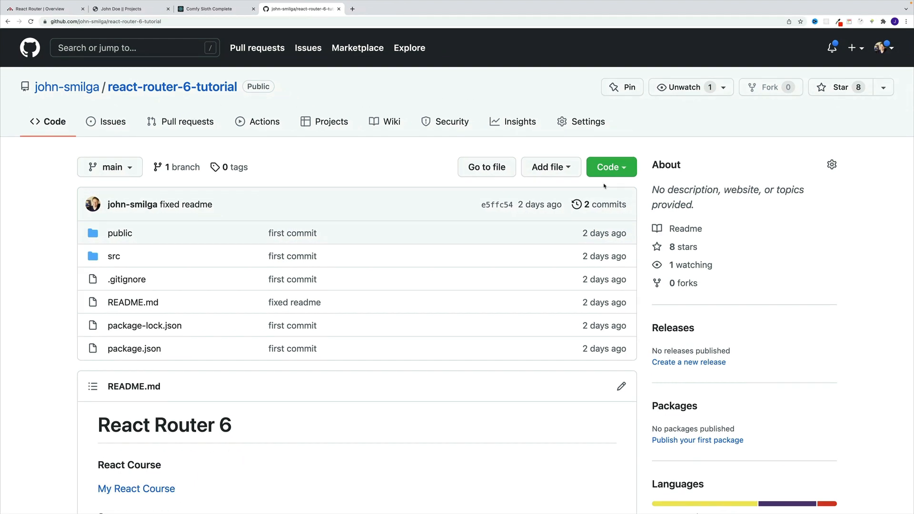
left_click(611, 167)
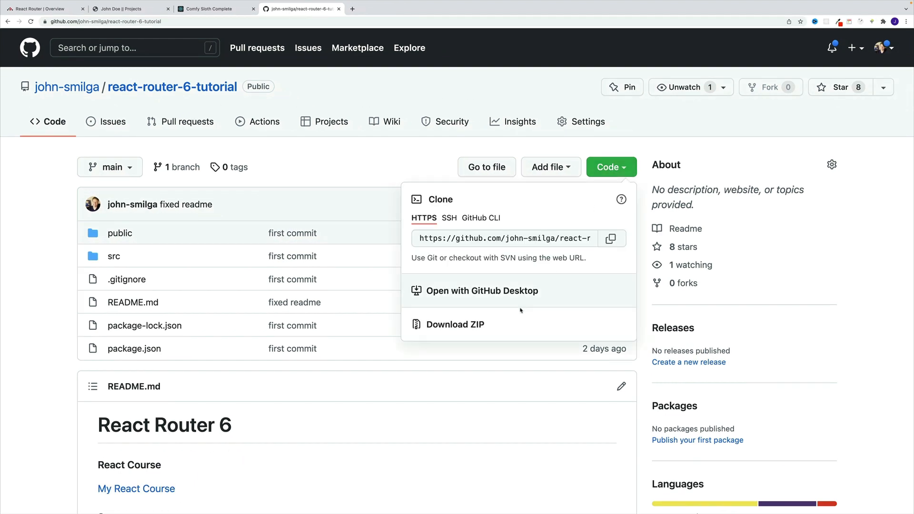
left_click(455, 323)
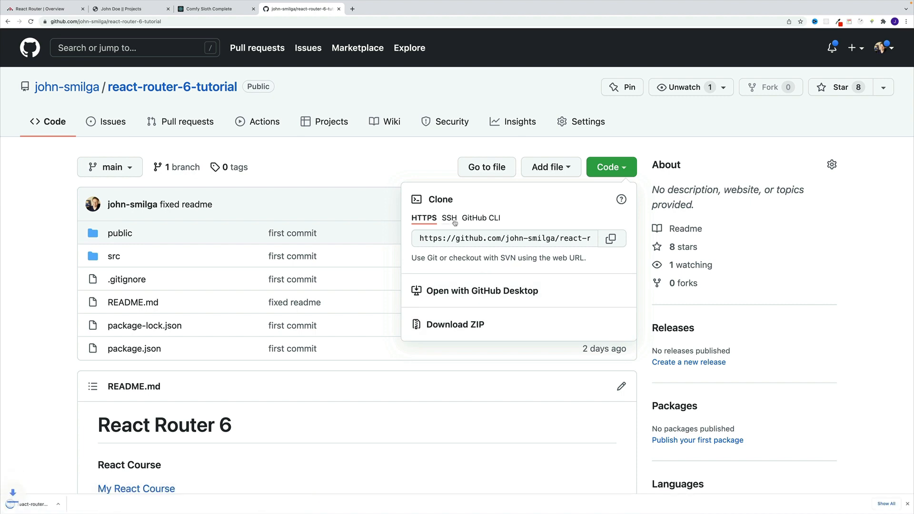
left_click(456, 323)
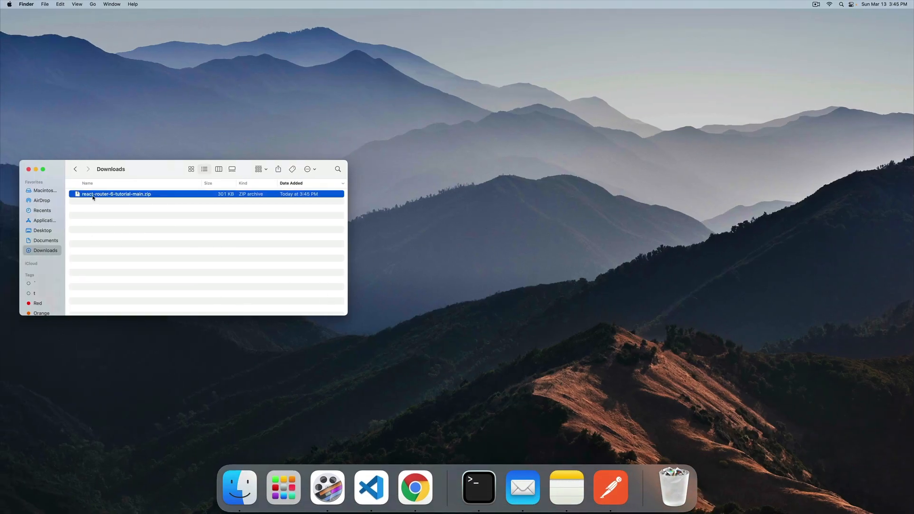
Extract the ZIP, move the folder to the Desktop and rename it react-router.
double_click(117, 193)
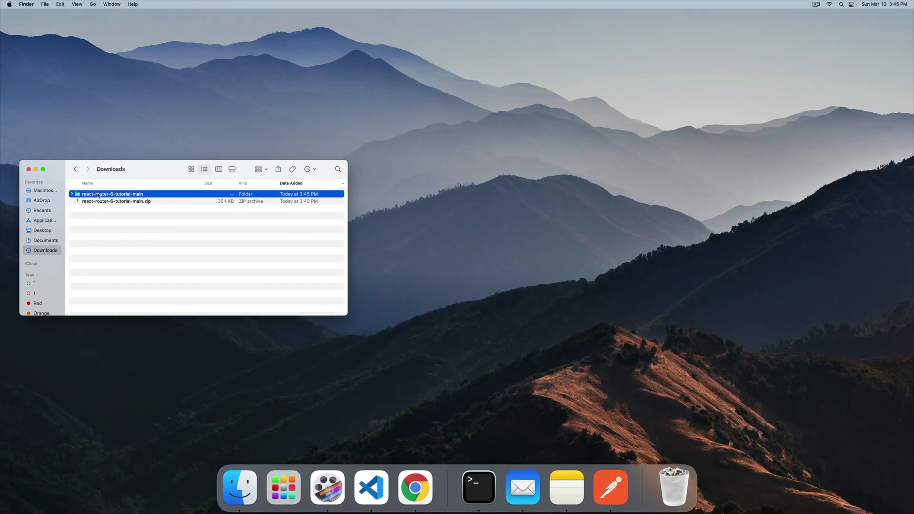
left_click_drag(112, 194, 590, 129)
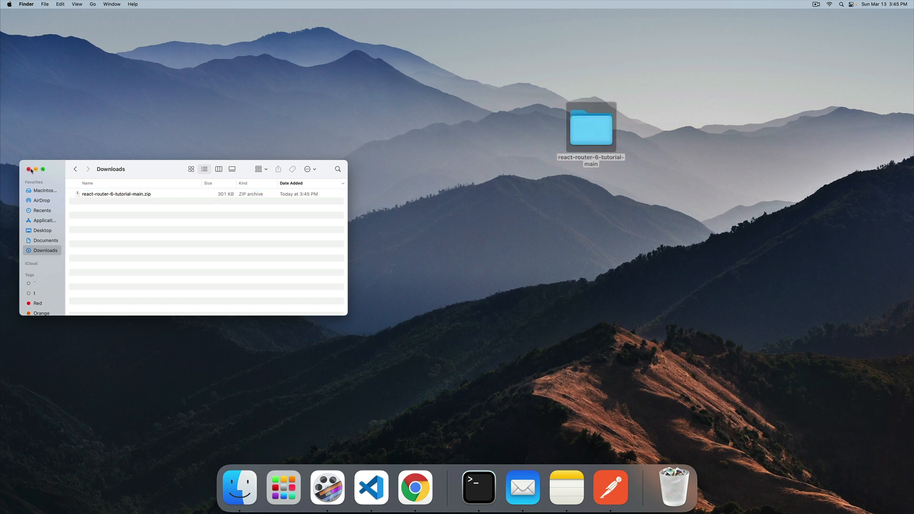
right_click(590, 127)
type("react-router")
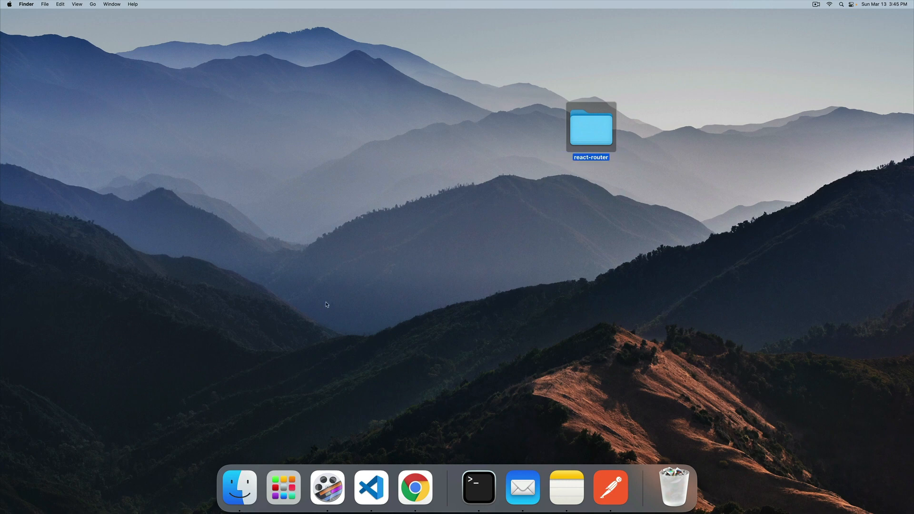
right_click(370, 487)
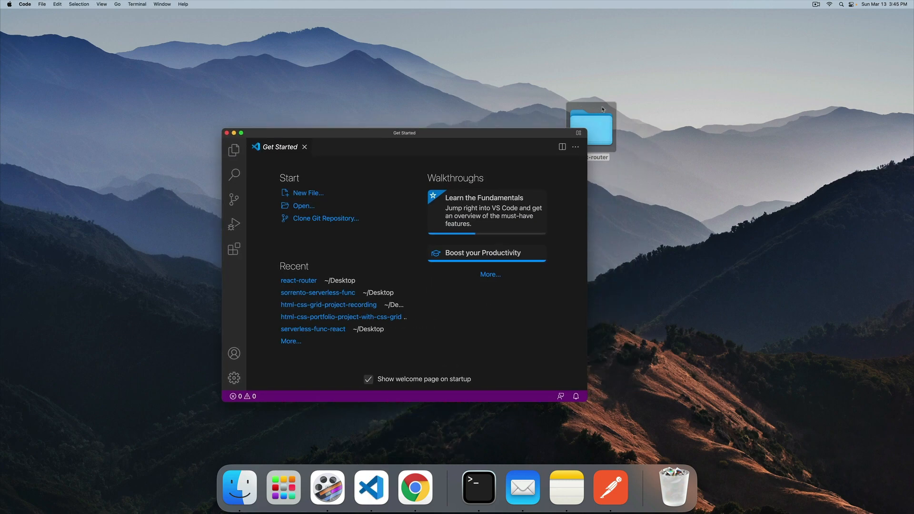
Open react-router in VS Code and run 'npm install && npm start' in the terminal.
right_click(414, 487)
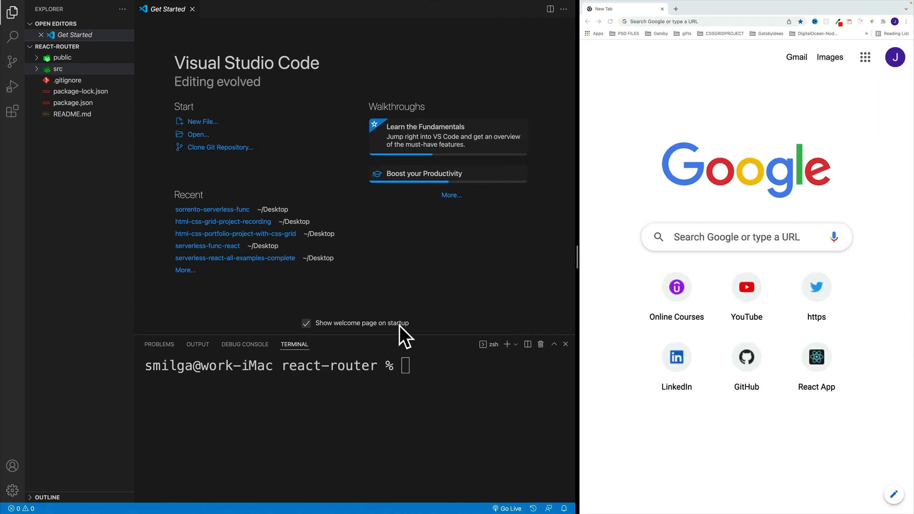
type("np")
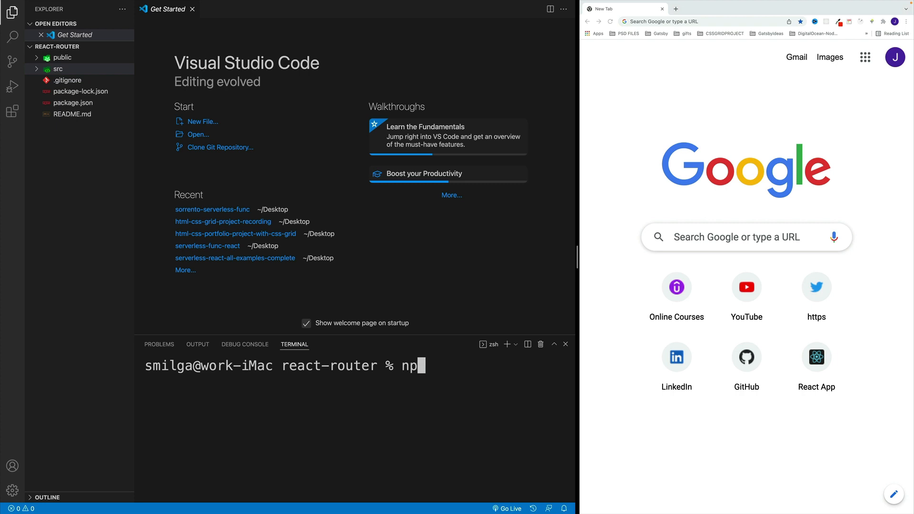
type("m install")
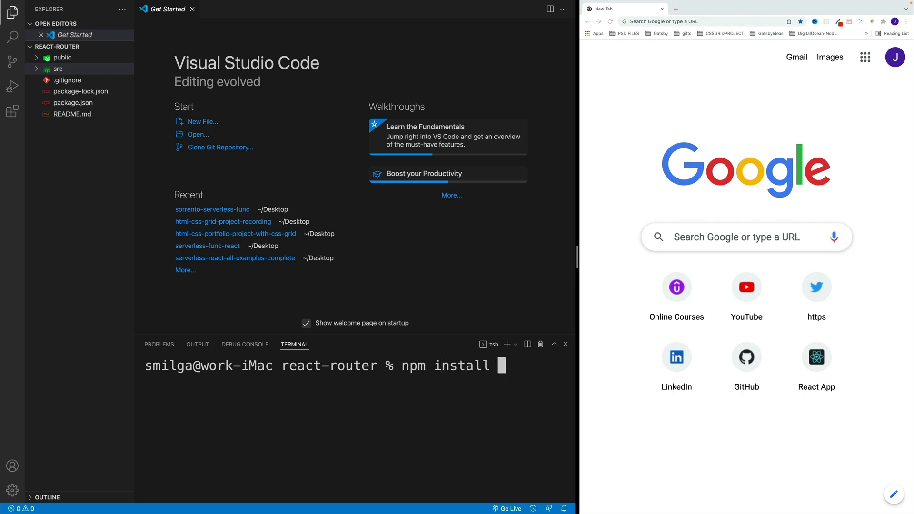
type("&& npm start")
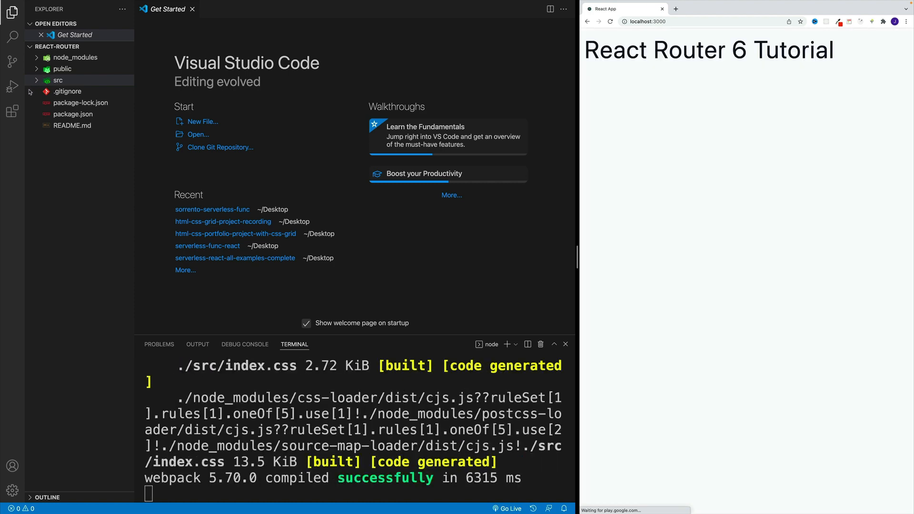
Expand src in the Explorer and browse the final and pages folders.
left_click(58, 80)
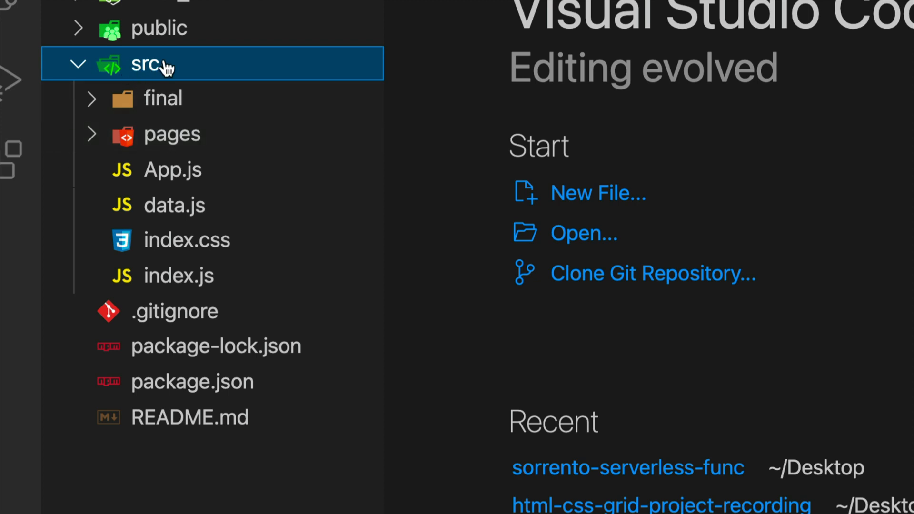
left_click(163, 98)
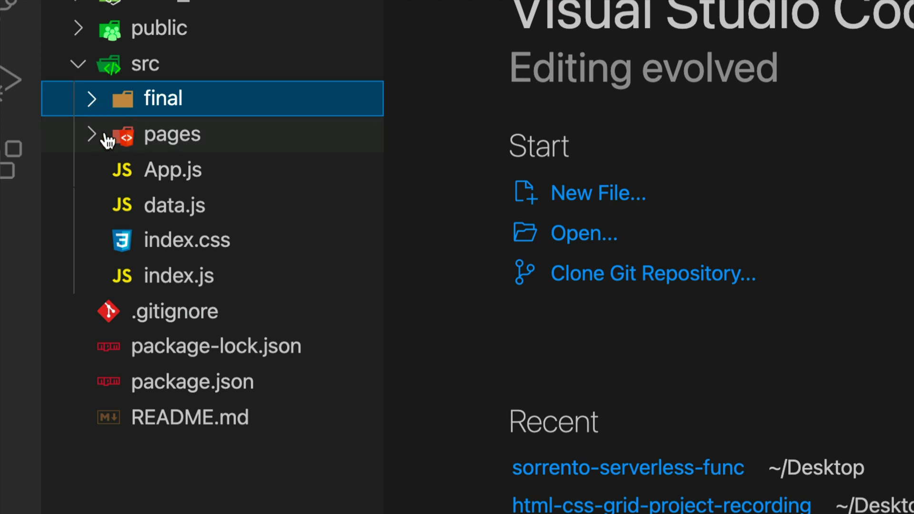
left_click(172, 134)
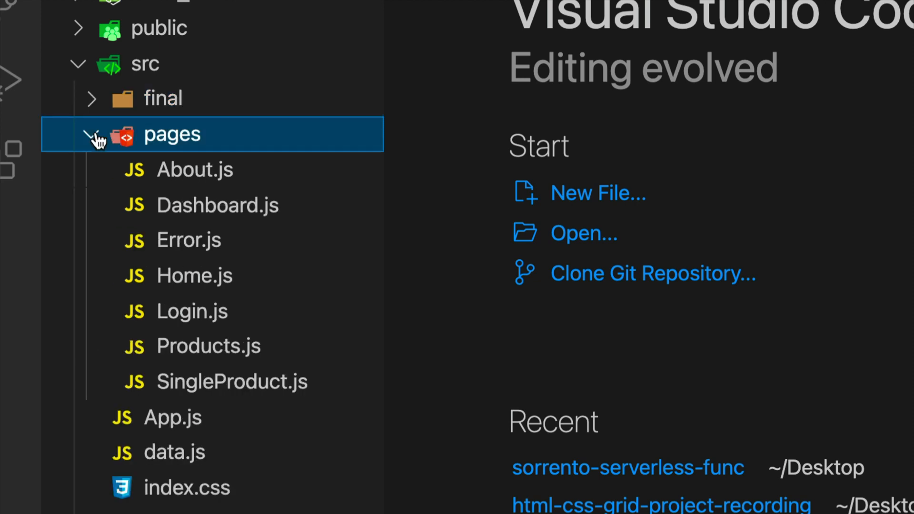
left_click(91, 135)
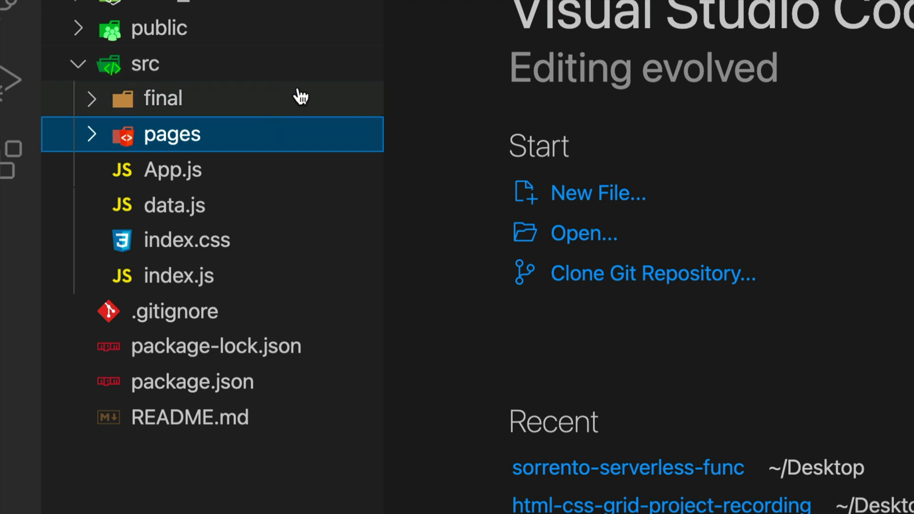
left_click(171, 134)
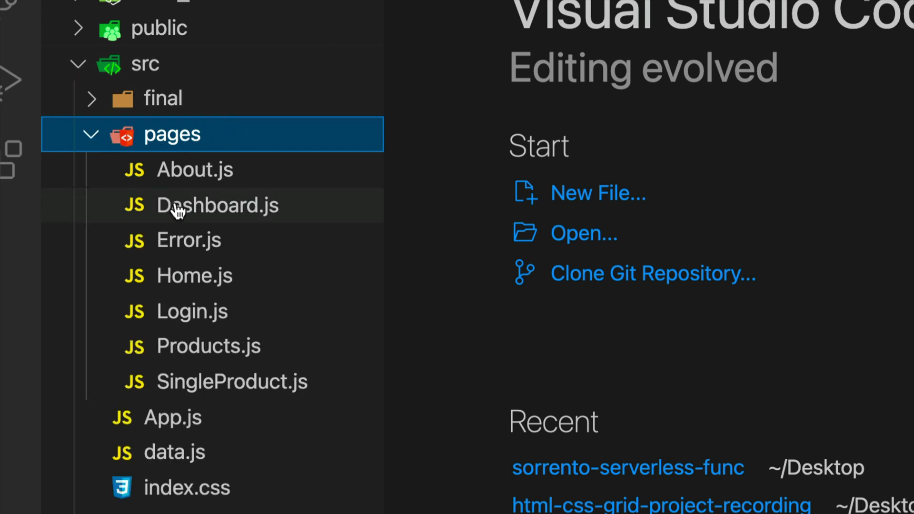
left_click(188, 239)
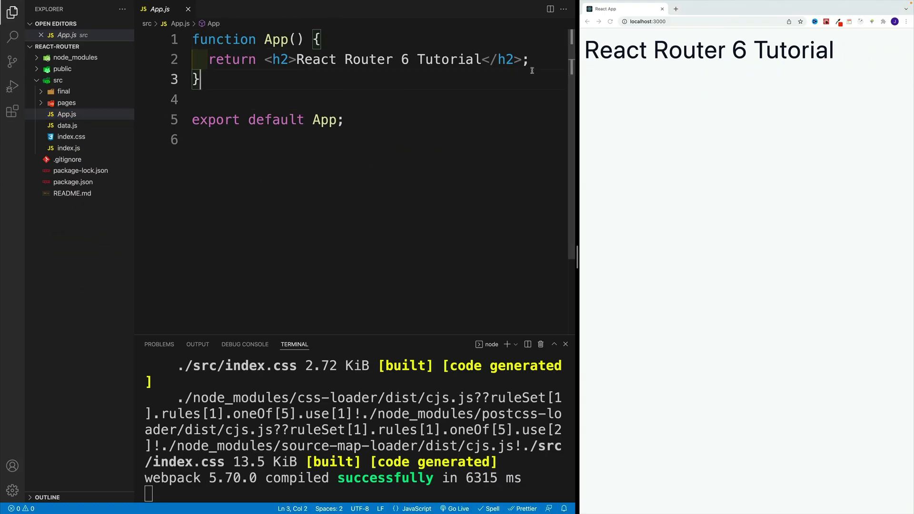
Open data.js and scroll through its product list.
left_click(65, 126)
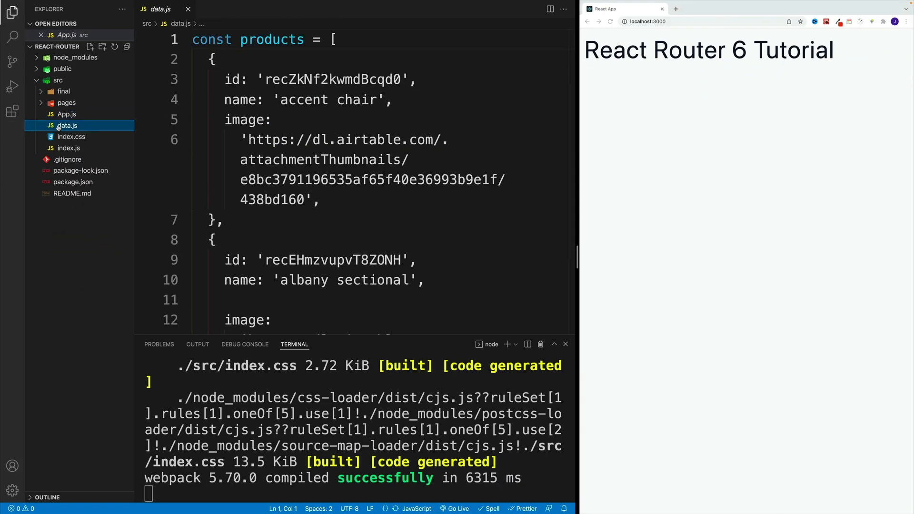
scroll("down", 3)
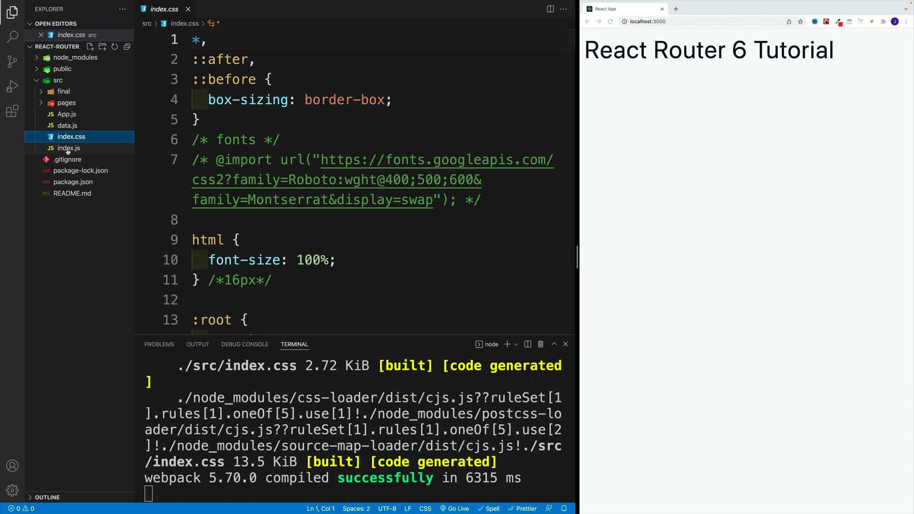
mouse_move(57, 146)
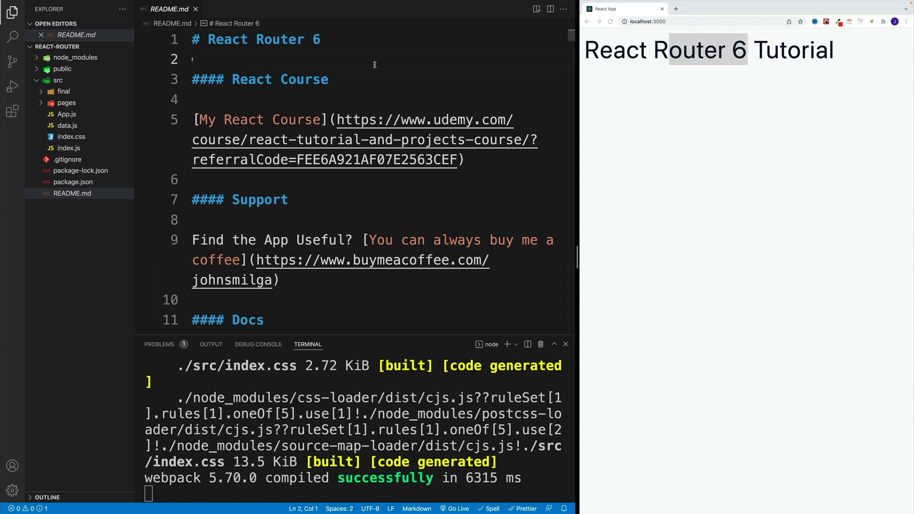
Read README.md's Run Complete Project notes and select the './final/App' import path.
left_click(209, 39)
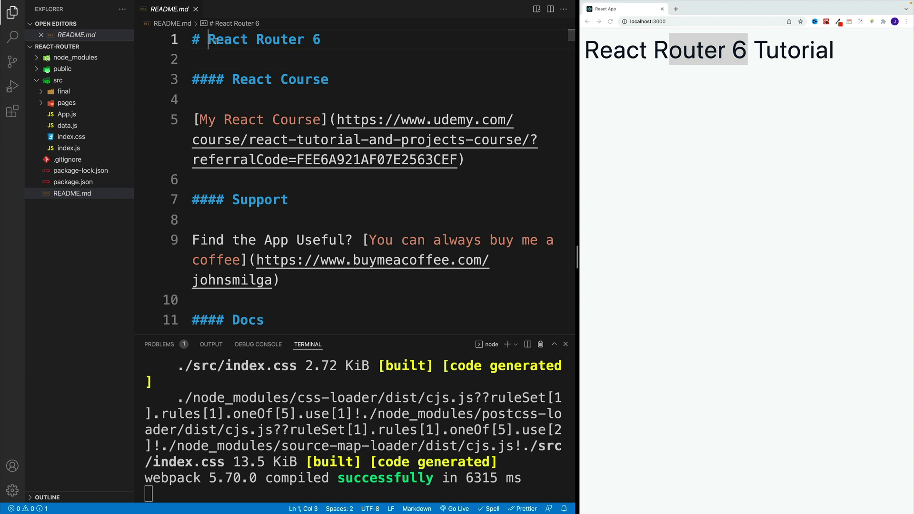
left_click_drag(209, 39, 320, 39)
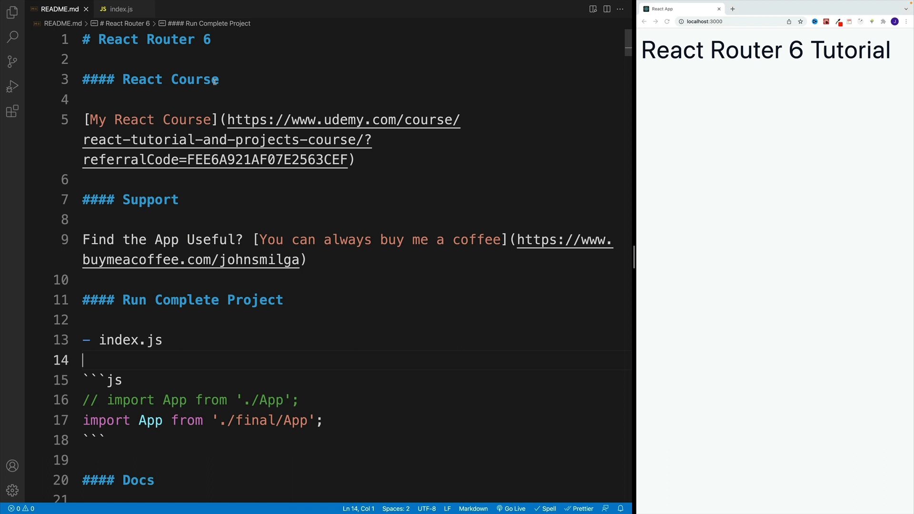
mouse_move(263, 209)
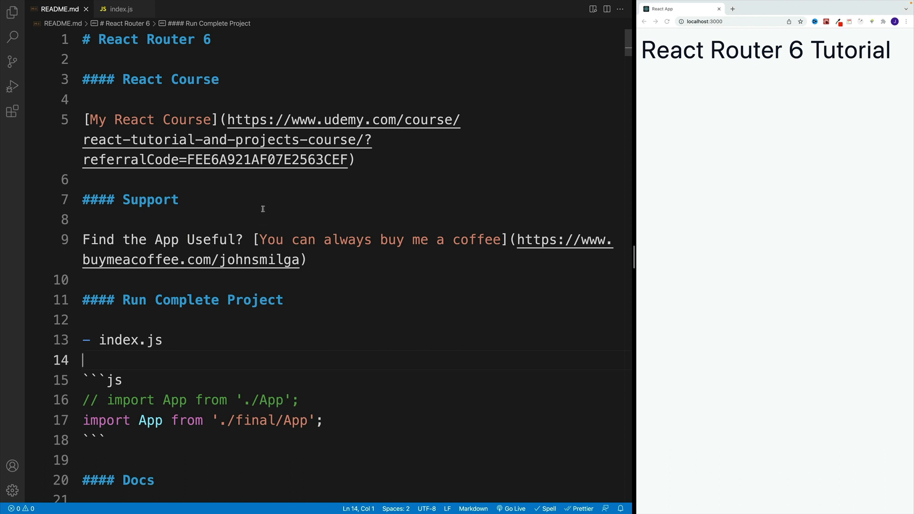
mouse_move(238, 211)
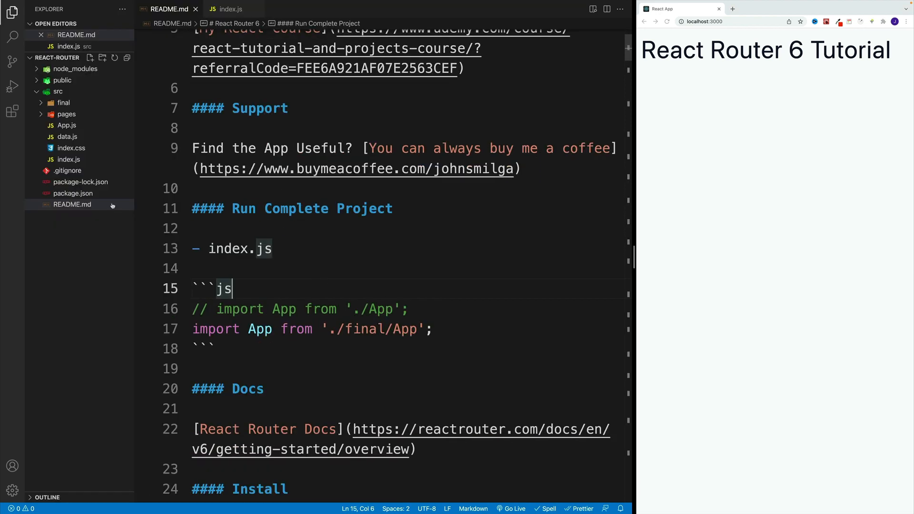
left_click(64, 103)
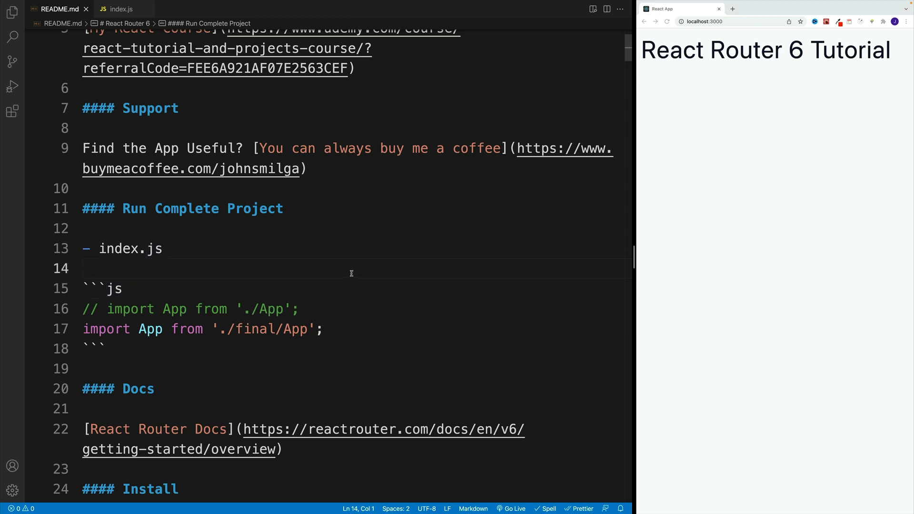
left_click(107, 348)
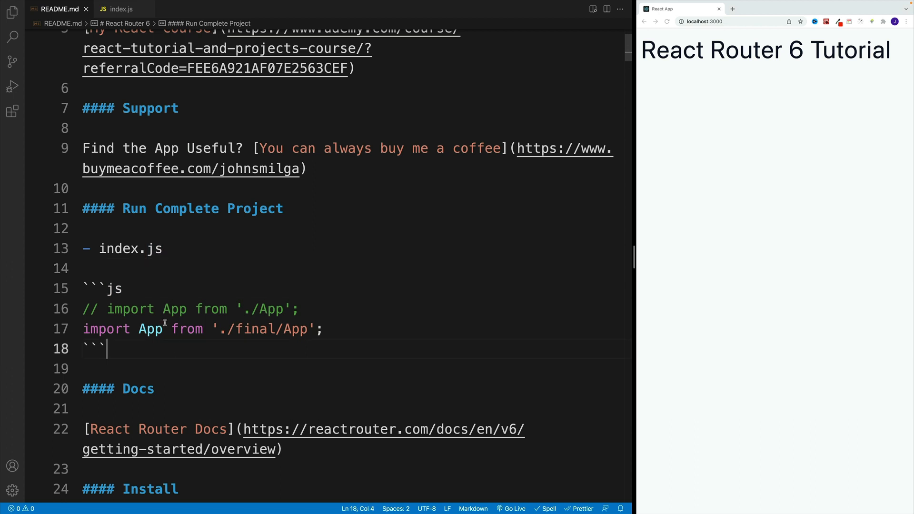
left_click_drag(164, 308, 290, 308)
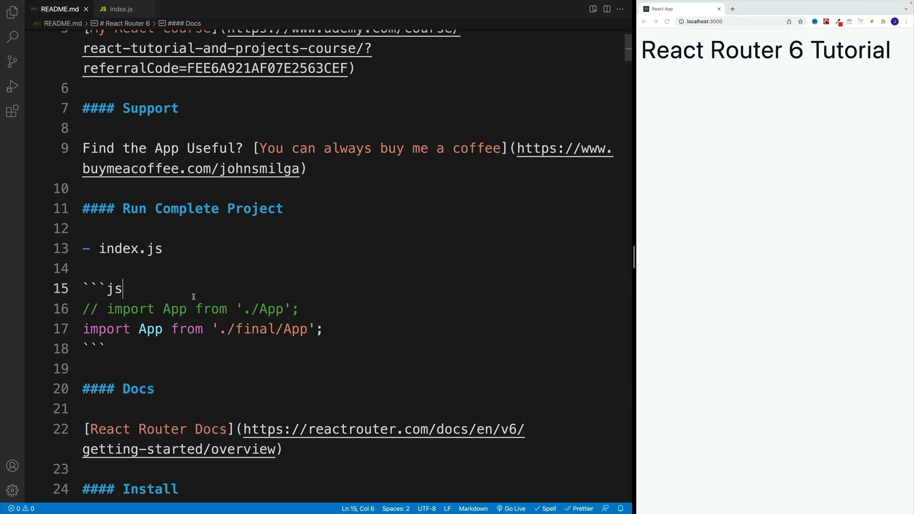
double_click(298, 328)
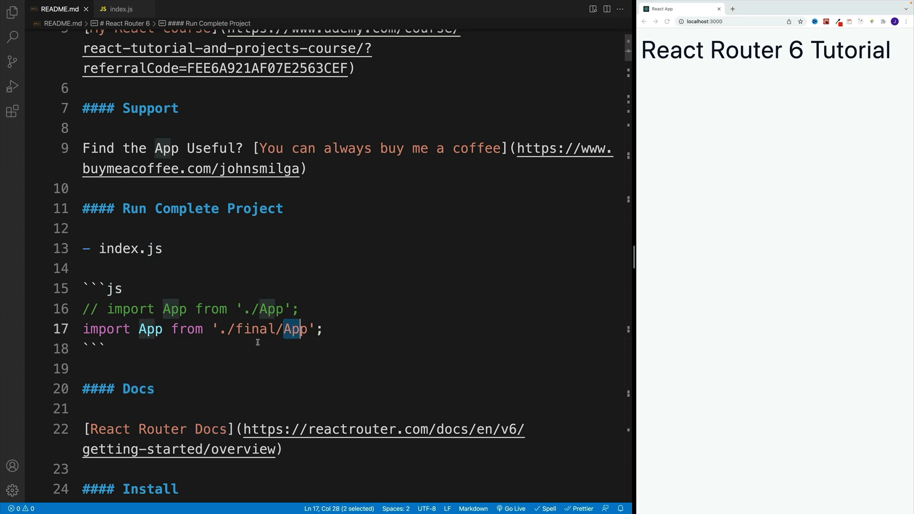
double_click(253, 329)
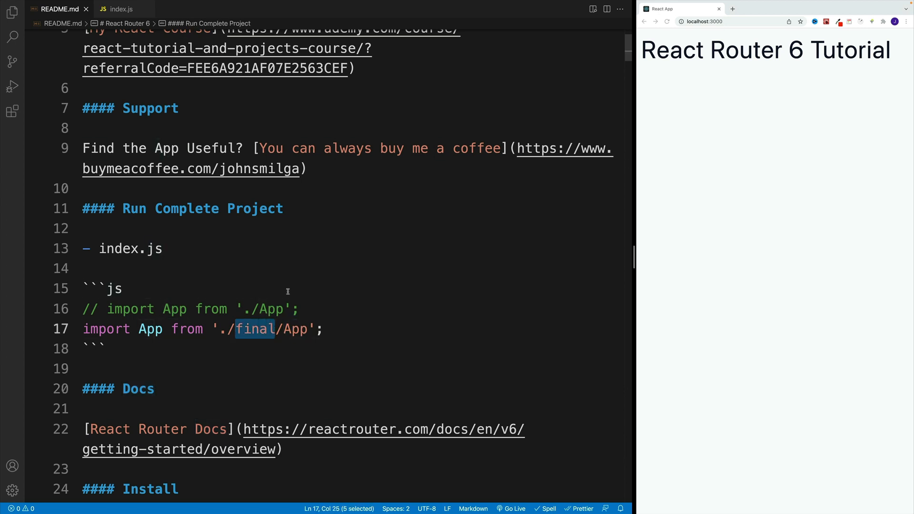
Look inside the src/final folder, collapse it, then switch to index.js.
left_click(12, 12)
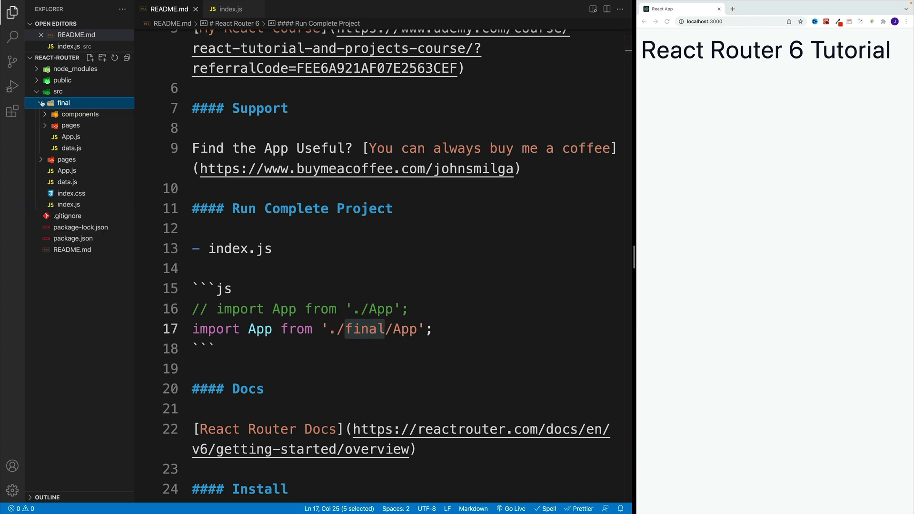
left_click(64, 103)
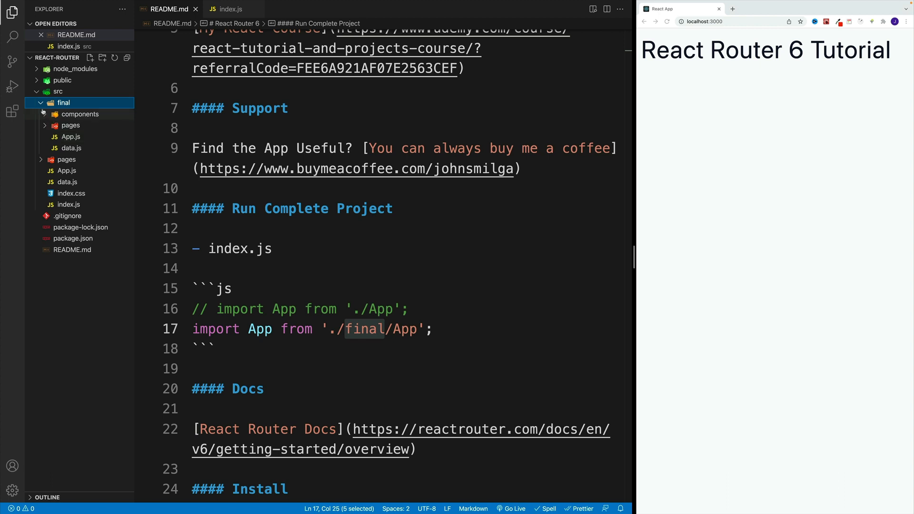
left_click(64, 103)
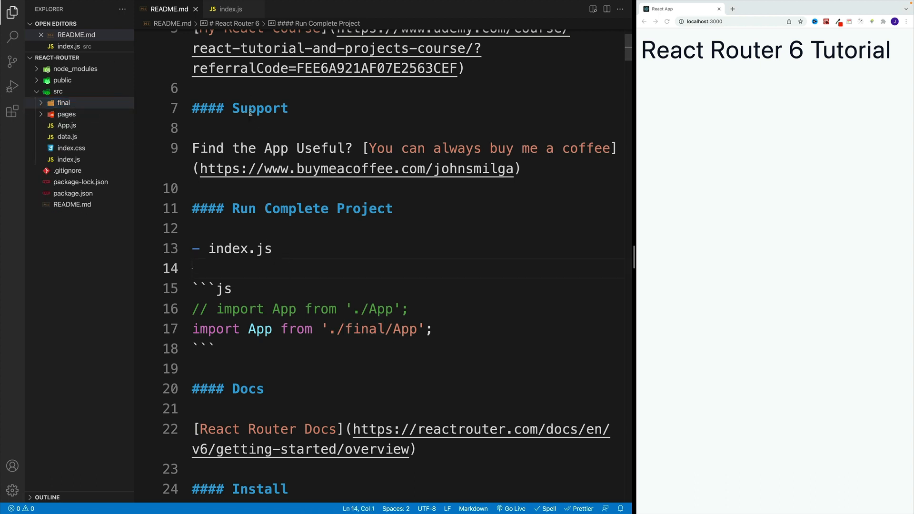
left_click(219, 348)
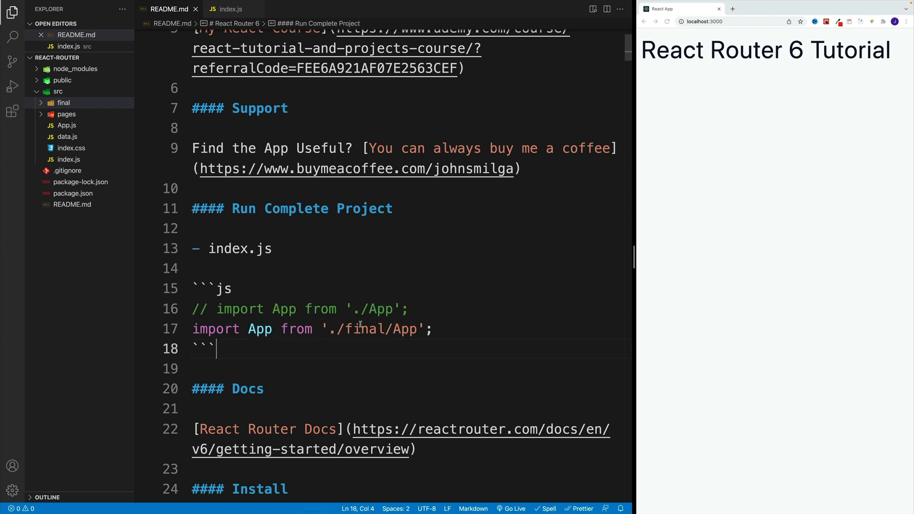
left_click(229, 9)
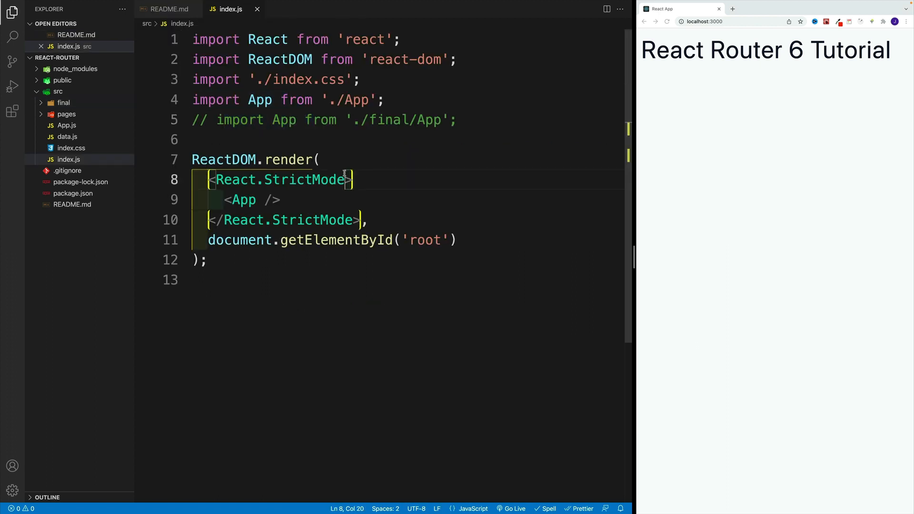
Select index.js's commented './final/App' import, then return to README.md.
left_click(195, 100)
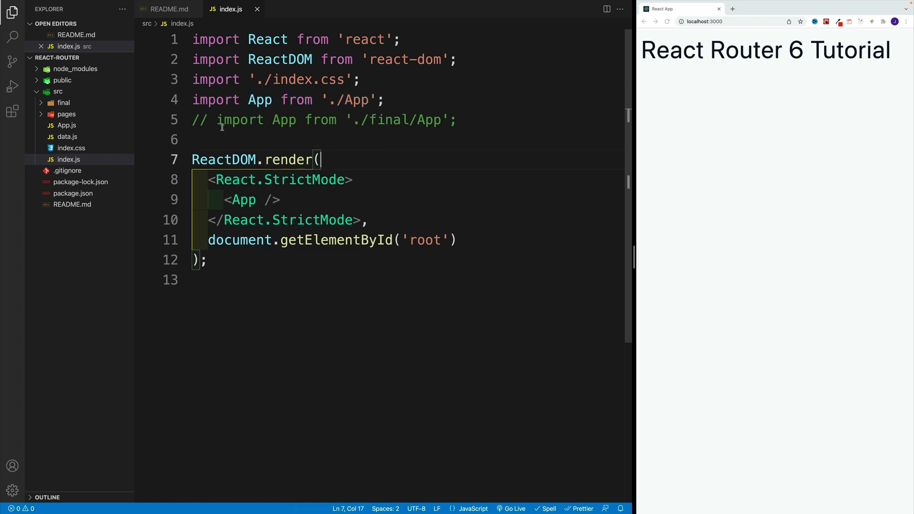
left_click_drag(217, 120, 409, 120)
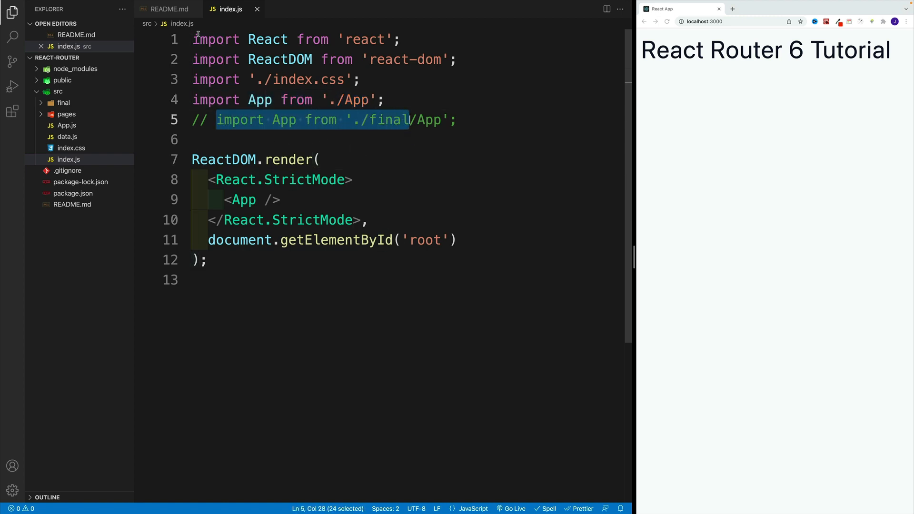
left_click(167, 8)
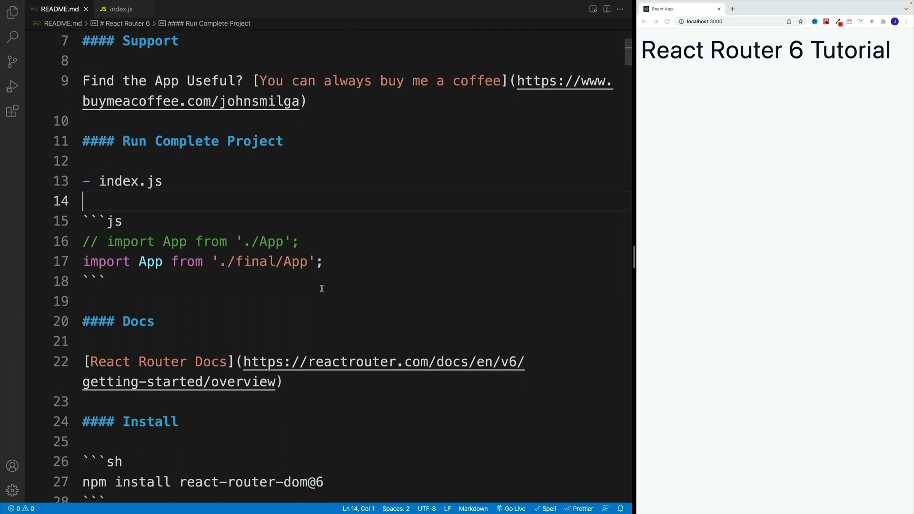
Copy 'npm install react-router-dom@6' from the README Install section and run it in the terminal.
scroll("down", 3)
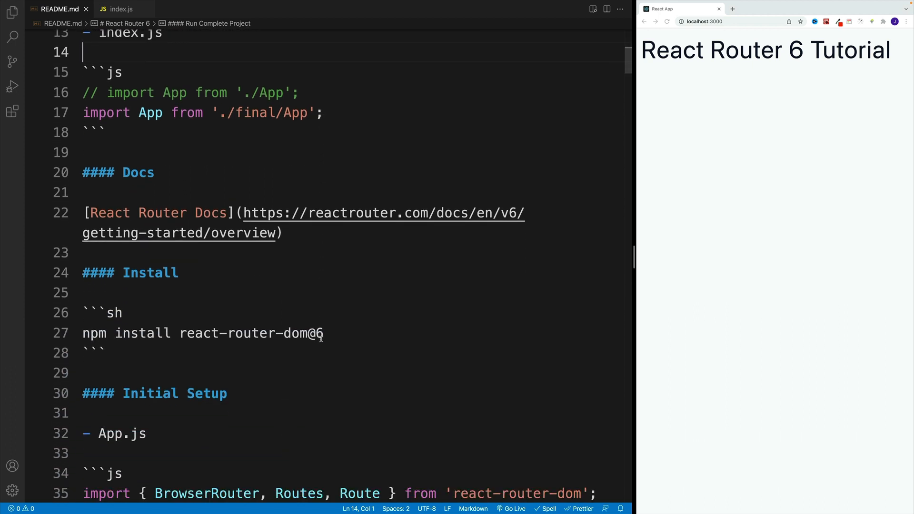
double_click(138, 172)
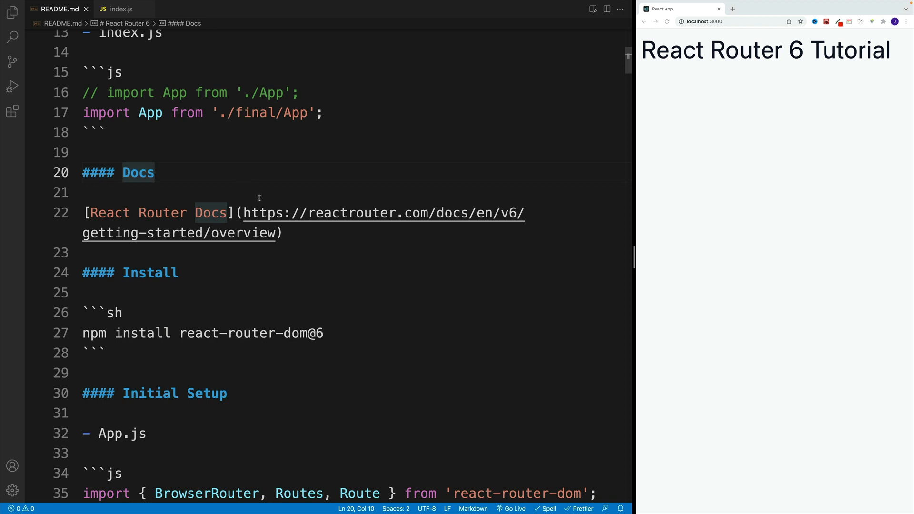
right_click(237, 212)
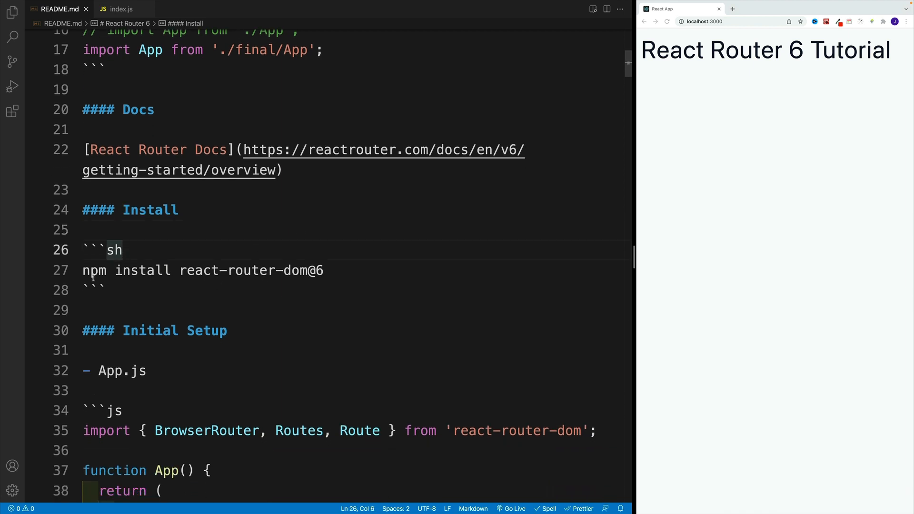
double_click(195, 269)
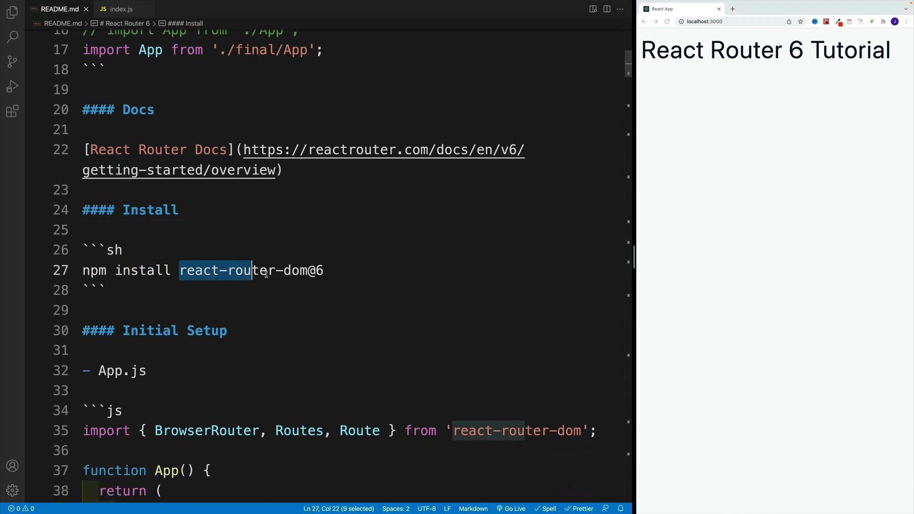
left_click(104, 290)
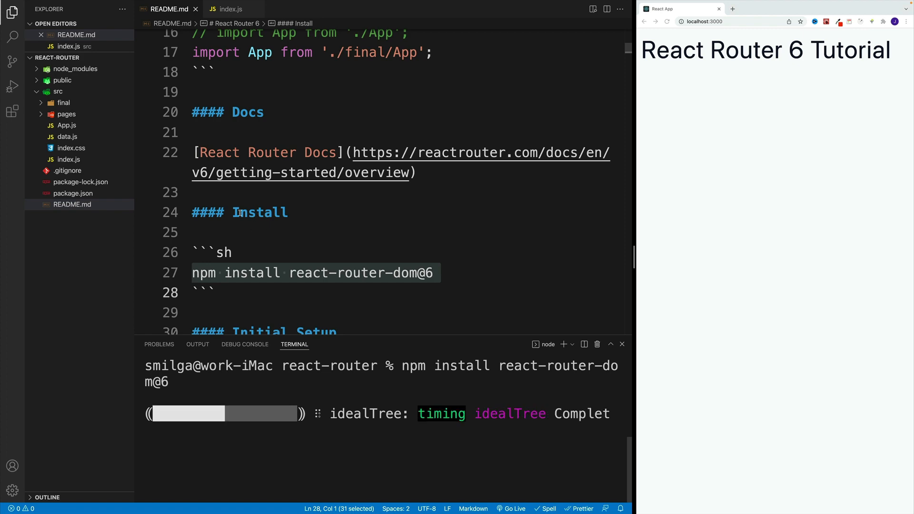
Confirm package.json lists react-router-dom ^6.2.2 among its dependencies.
left_click(73, 204)
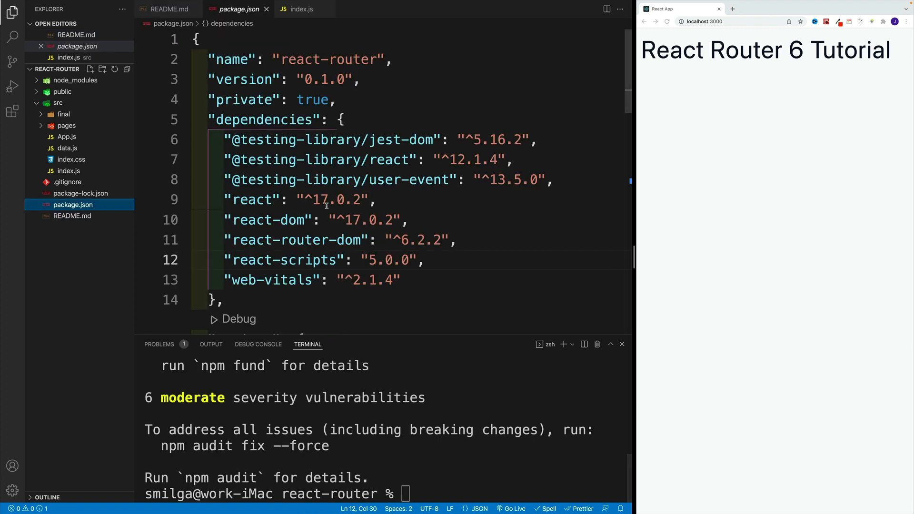
scroll("down", 3)
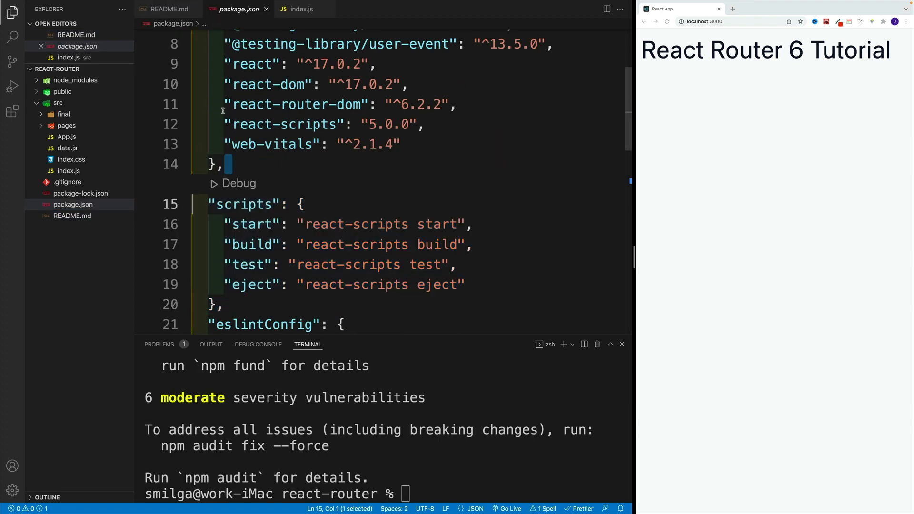
triple_click(297, 104)
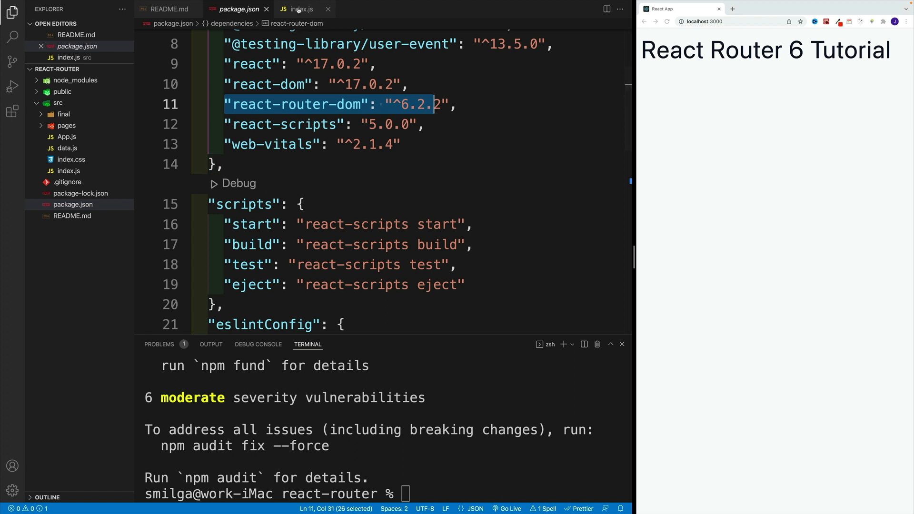
mouse_move(300, 9)
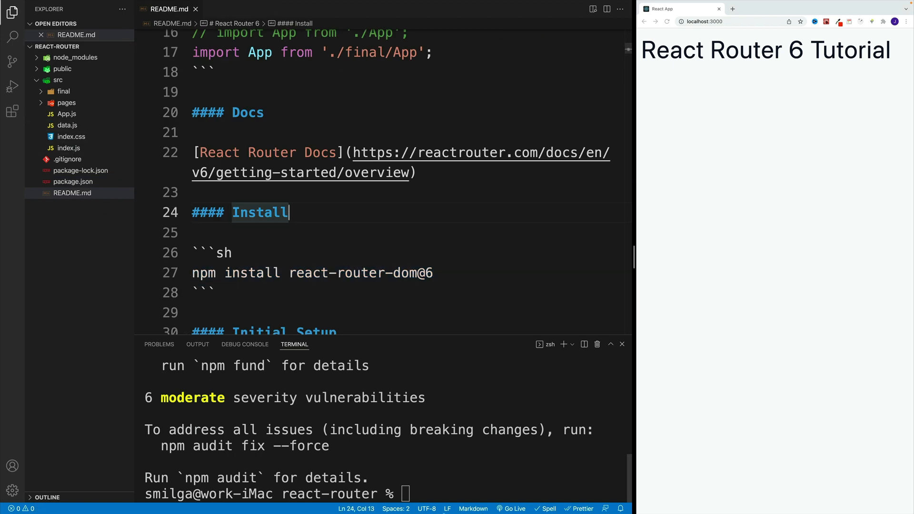
Review the README's Initial Setup BrowserRouter example and its home page route path.
type("np")
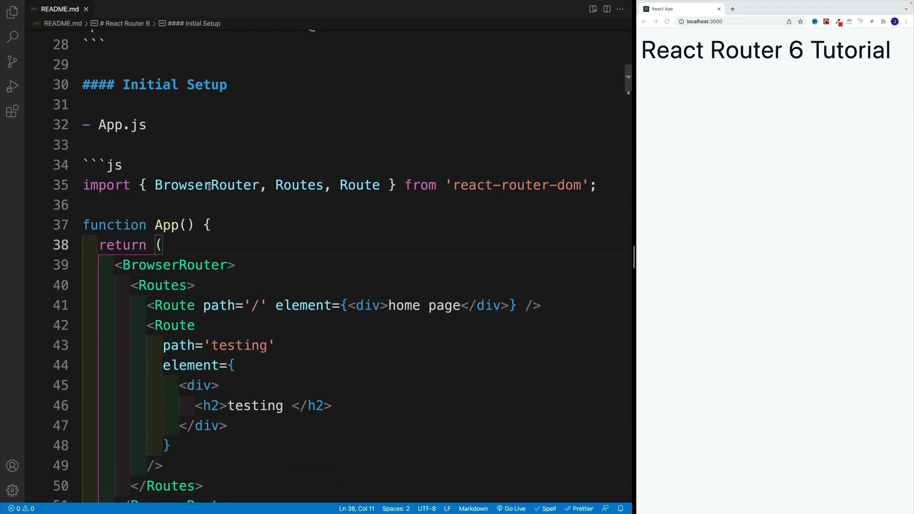
mouse_move(181, 159)
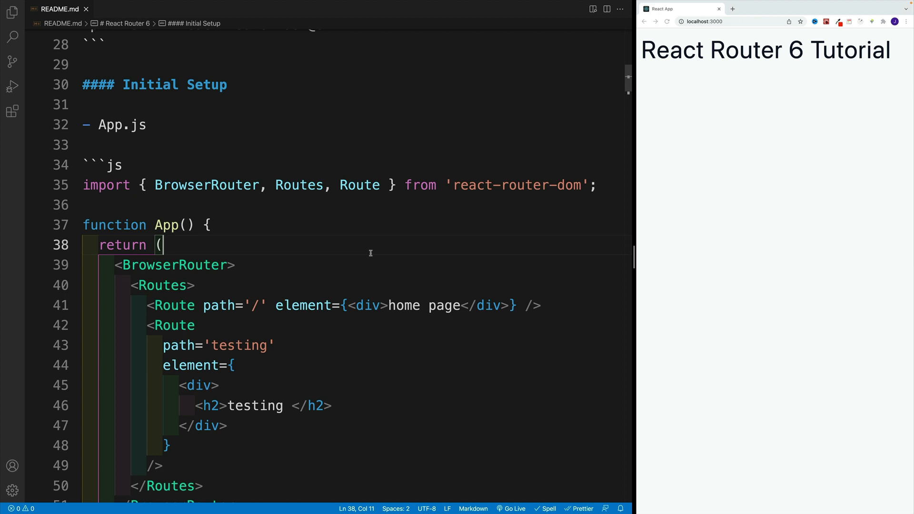
scroll("down", 3)
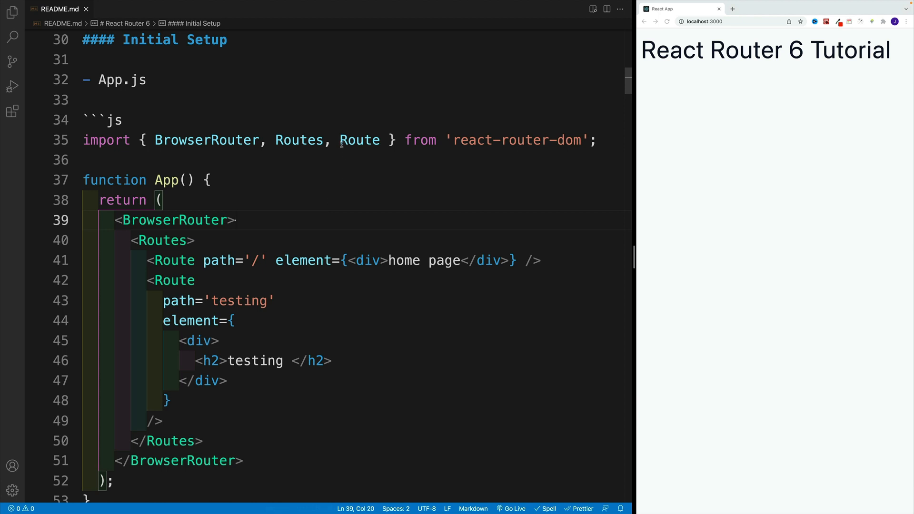
double_click(360, 140)
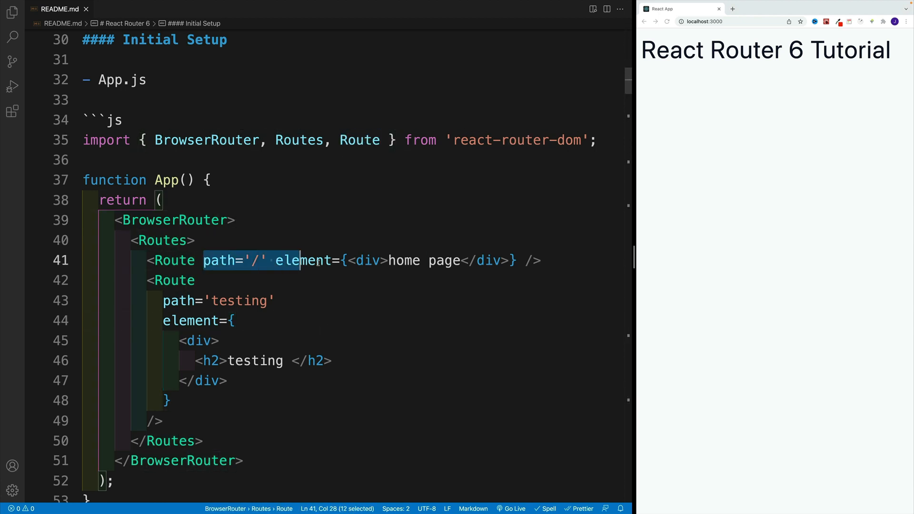
Bring up src/App.js from the Explorer ready for editing.
left_click(235, 321)
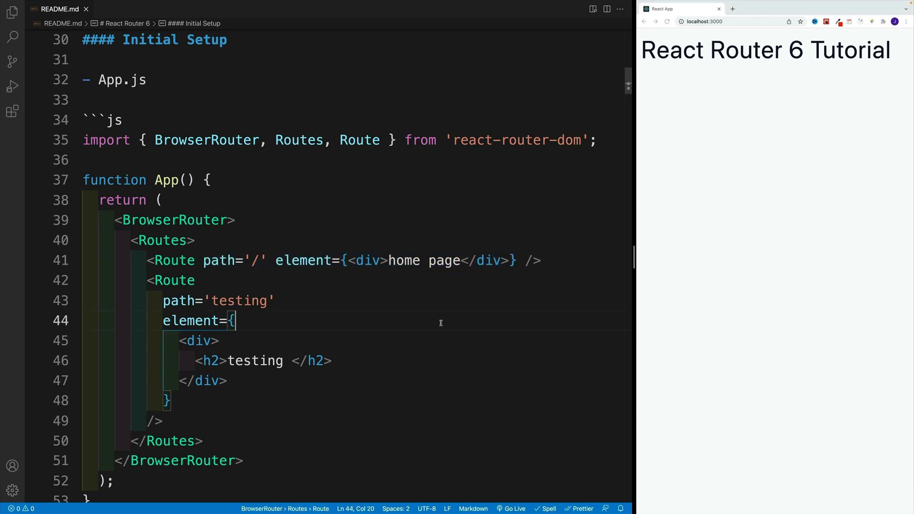
left_click(236, 220)
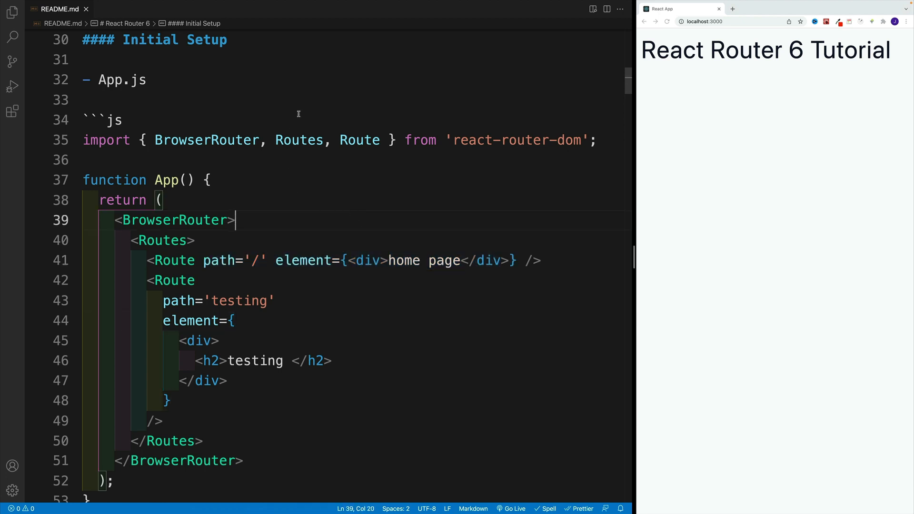
left_click(203, 260)
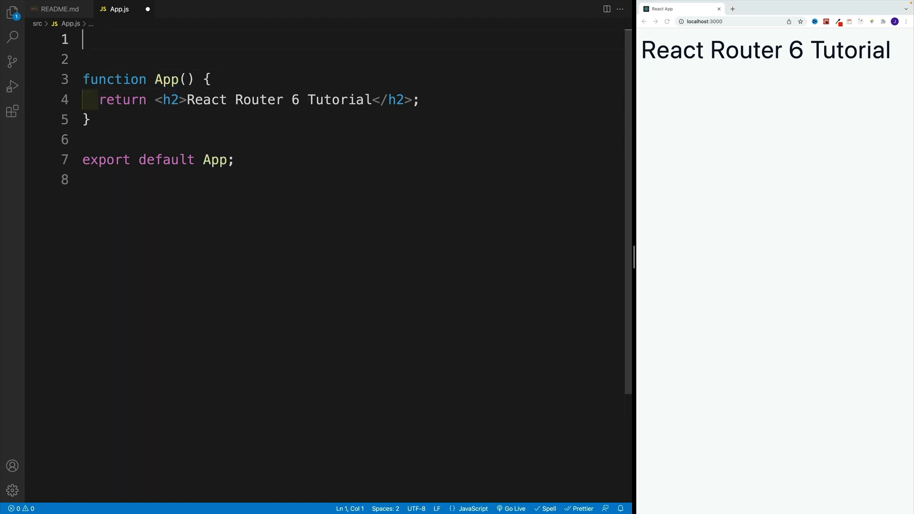
Write import { BrowserRouter, Routes, Route } at the top of App.js.
type("import {}")
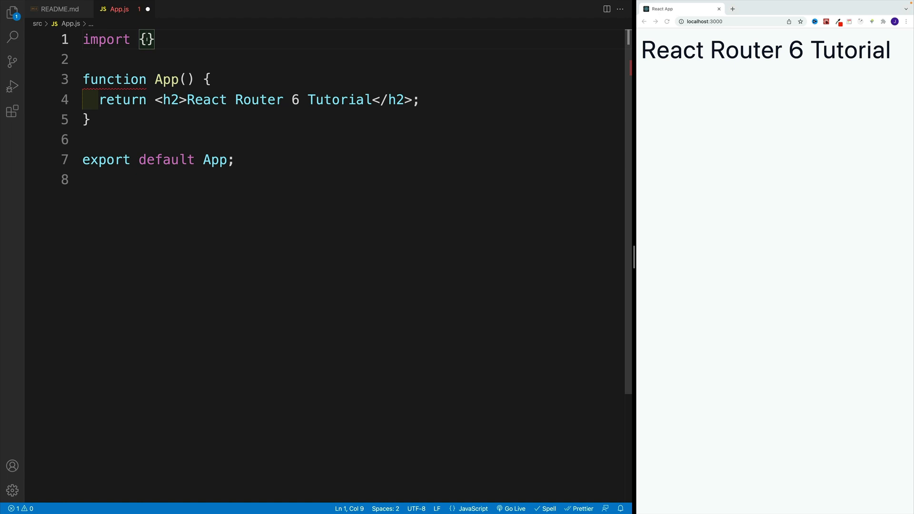
type("Brows")
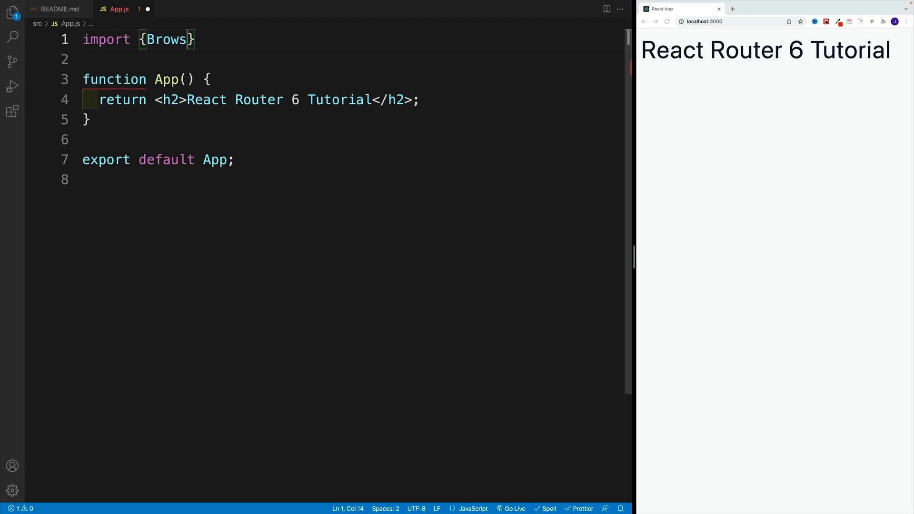
type("erRouter")
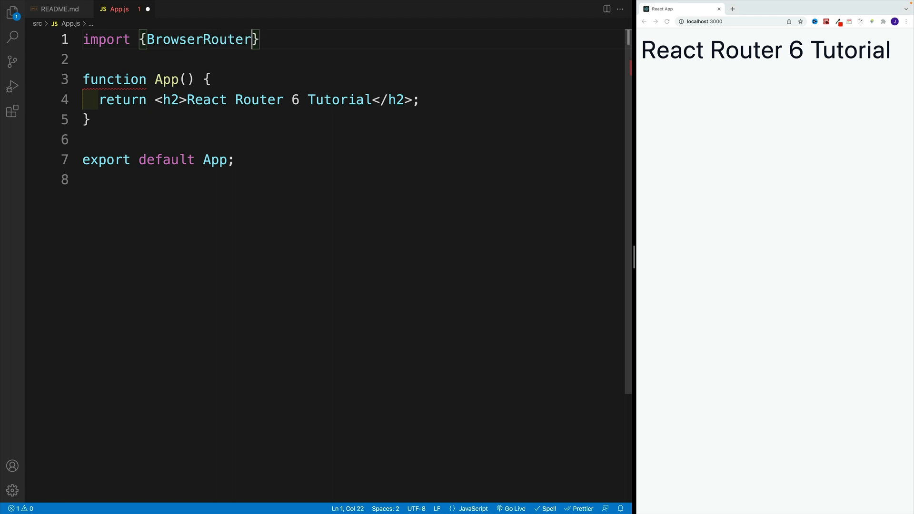
type(", Routes,")
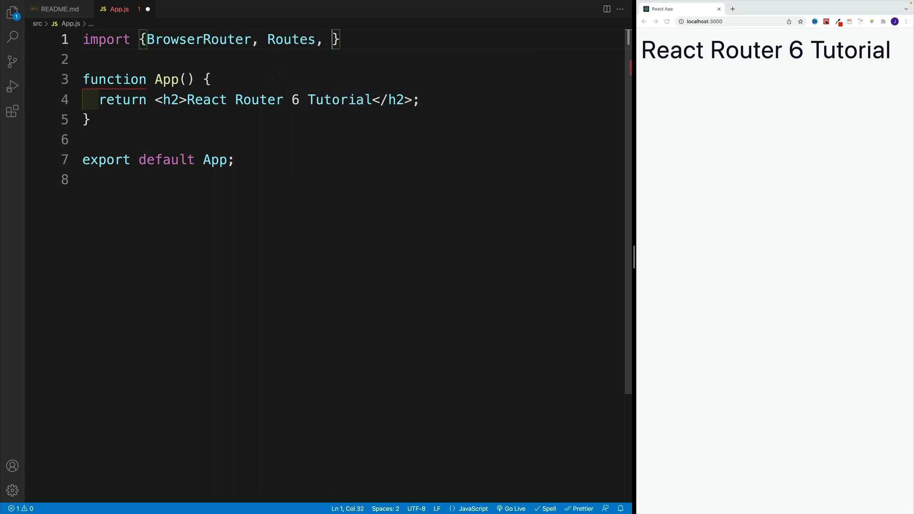
type("Rout")
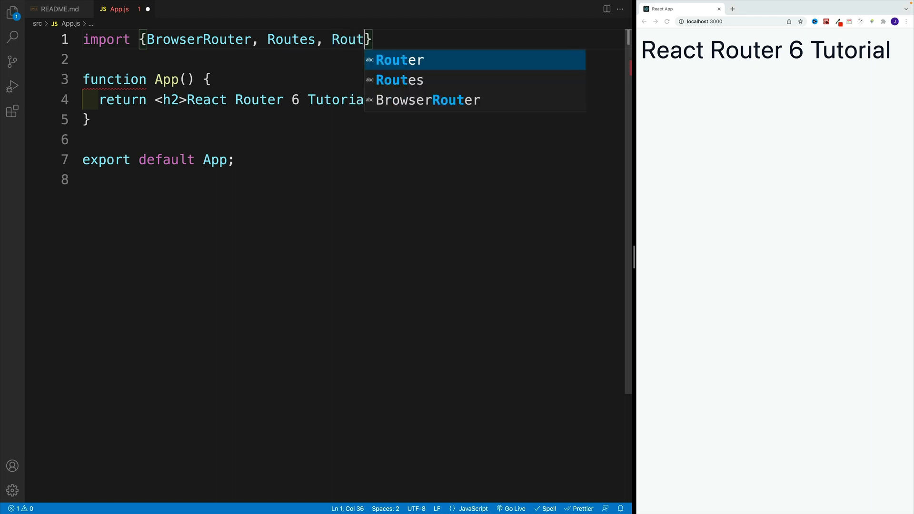
type("e")
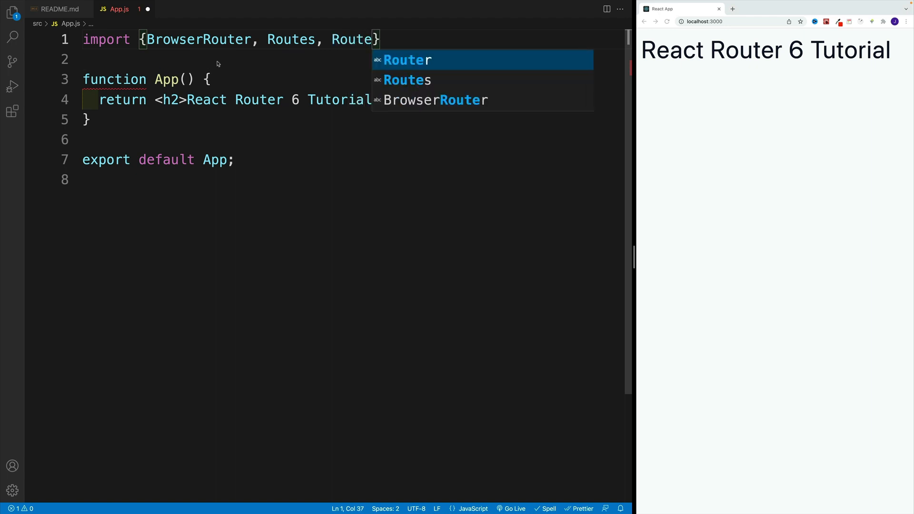
key("Escape")
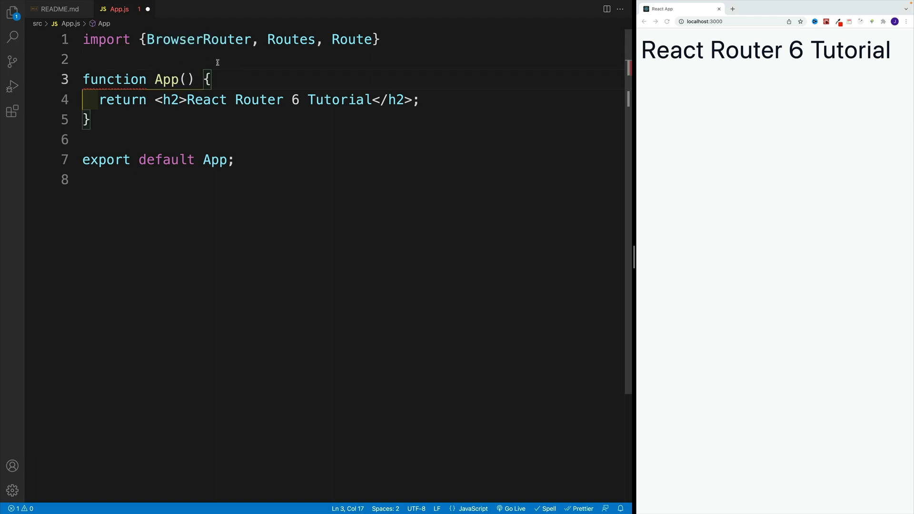
Complete the import from 'react-router-dom' and rename the h2 tags to BrowserRouter.
left_click(83, 59)
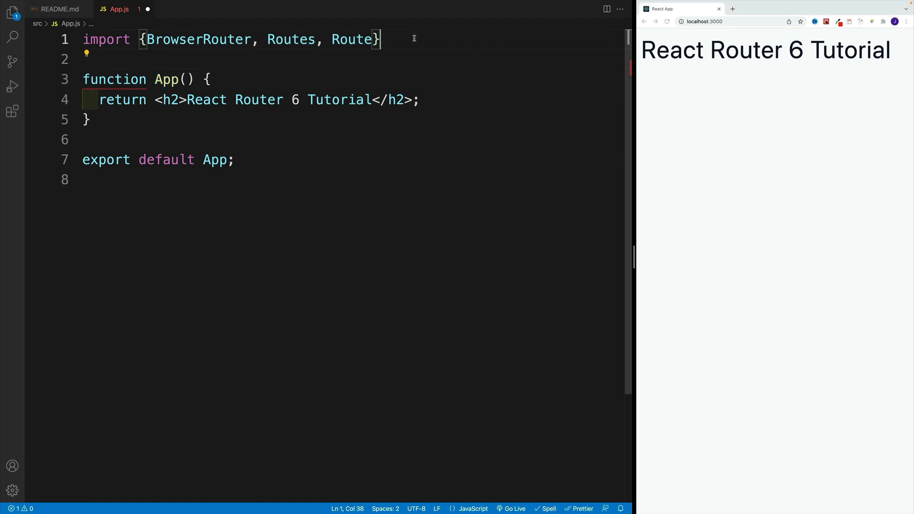
type("from 'rea")
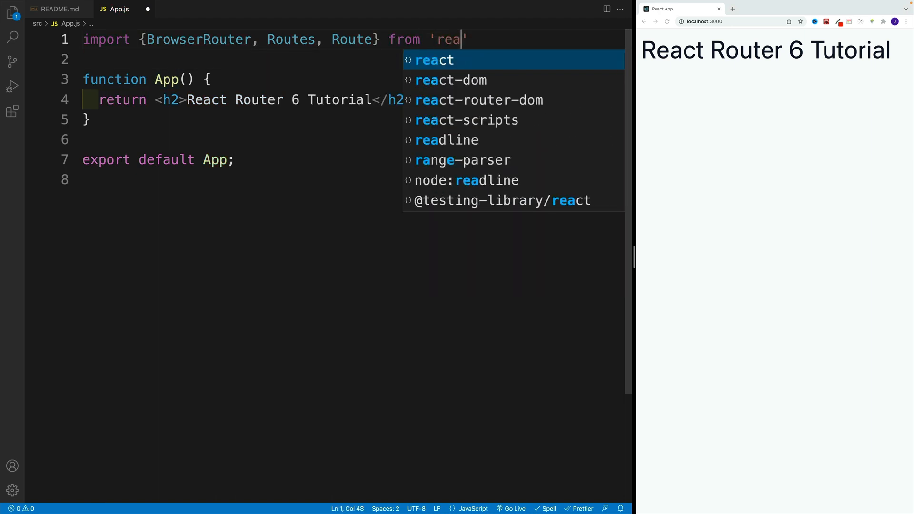
left_click(479, 100)
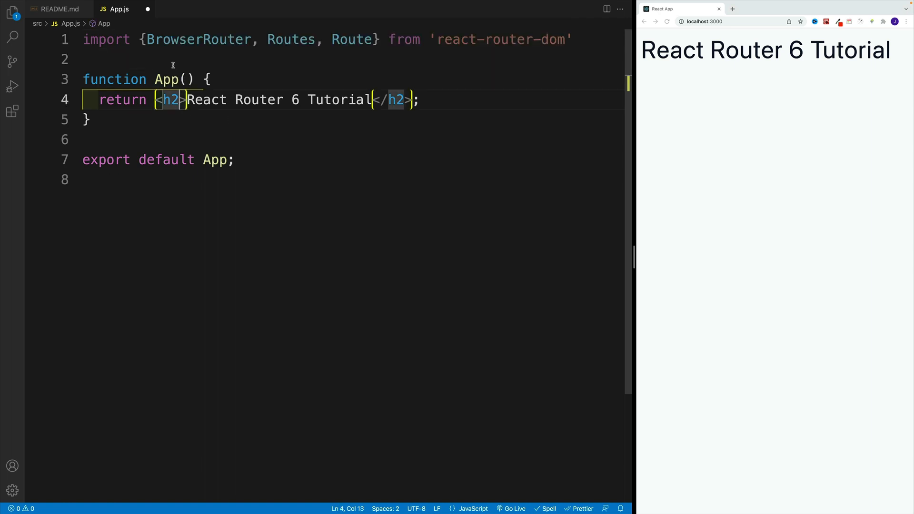
key("Backspace")
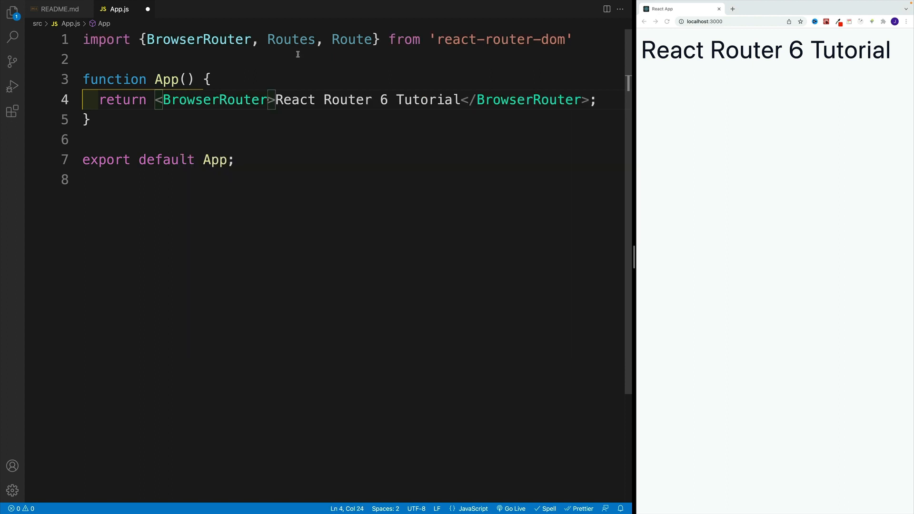
Replace the heading text with a Routes block holding a Route with path="/".
left_click_drag(276, 100, 459, 100)
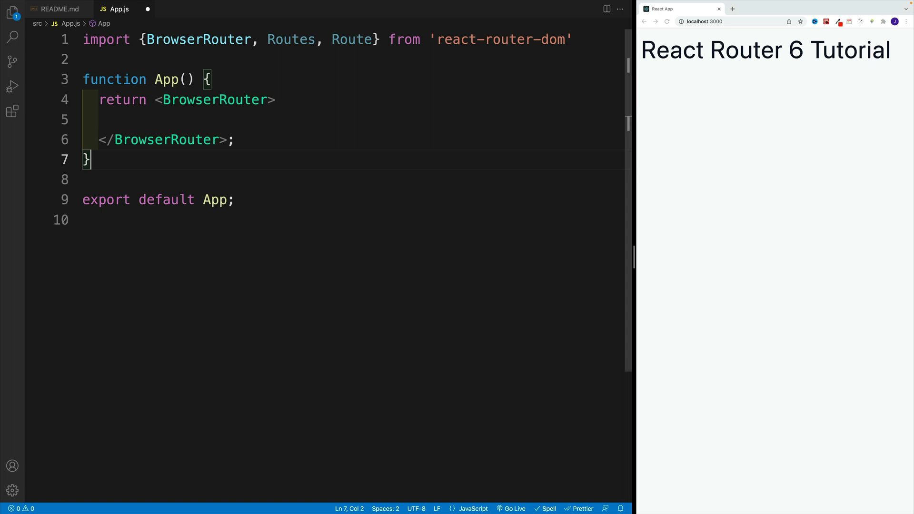
type("<Routes>")
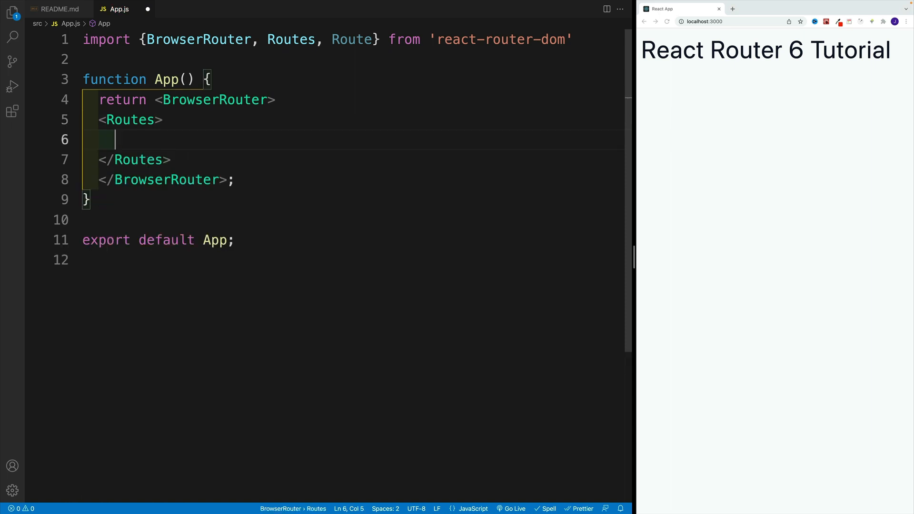
type("<Ro")
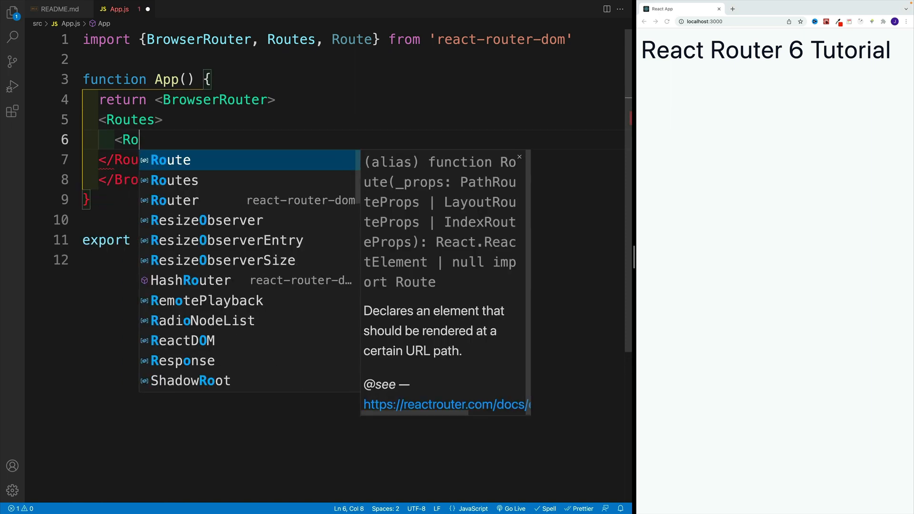
type("ute path=\"")
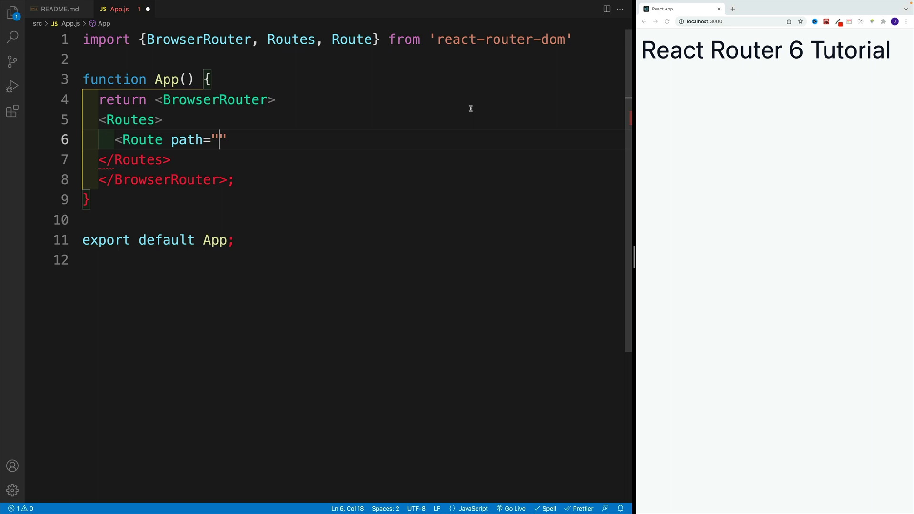
mouse_move(309, 120)
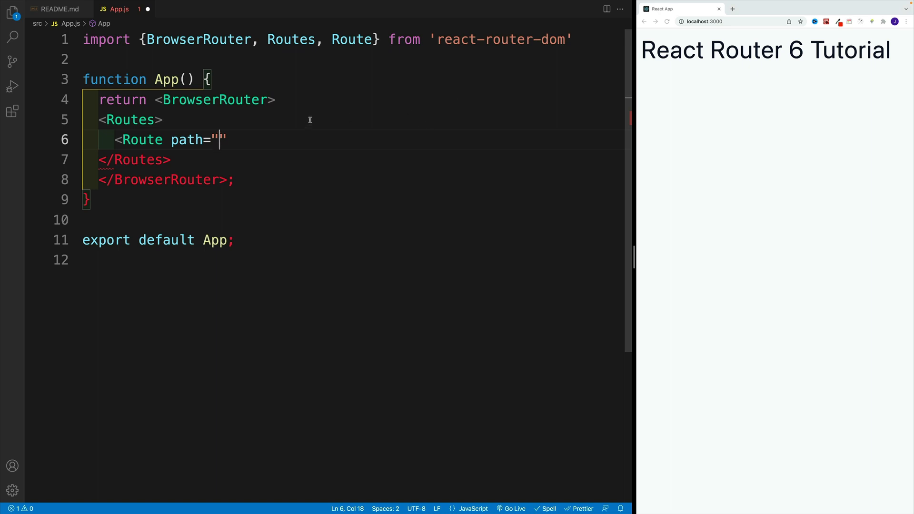
type("/")
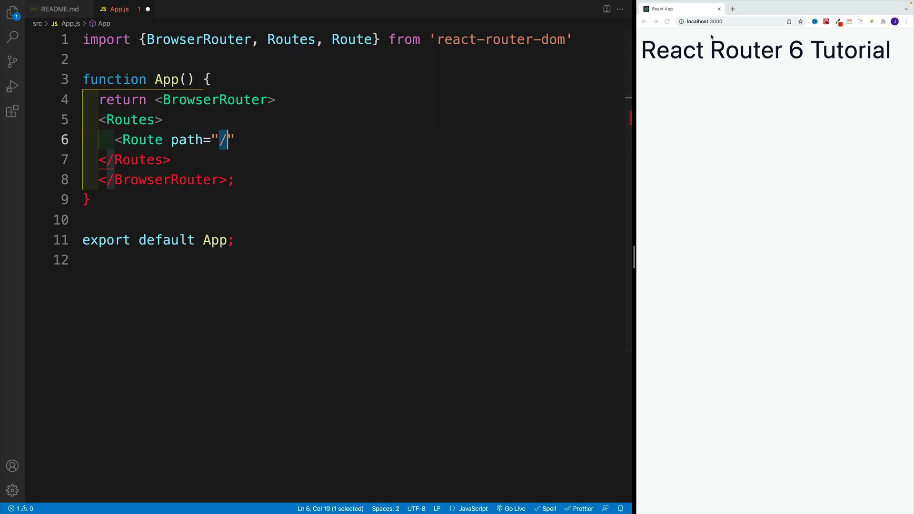
mouse_move(728, 34)
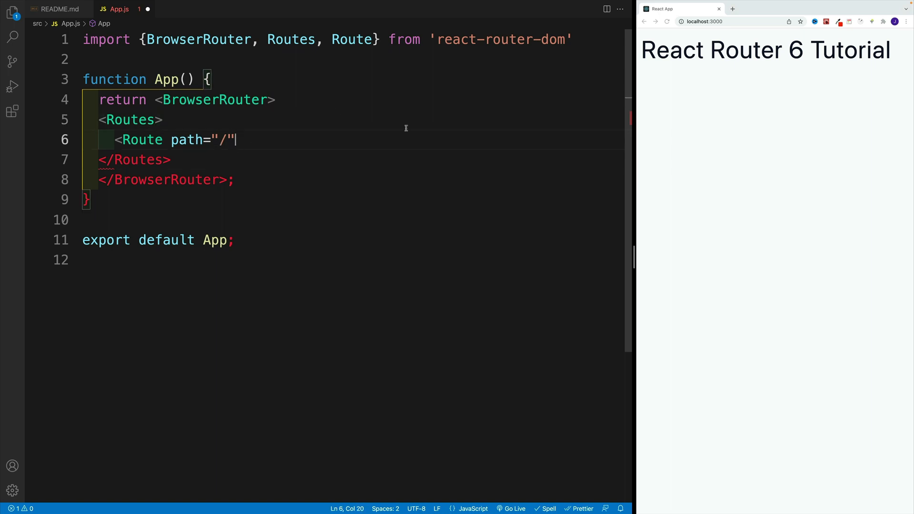
double_click(188, 139)
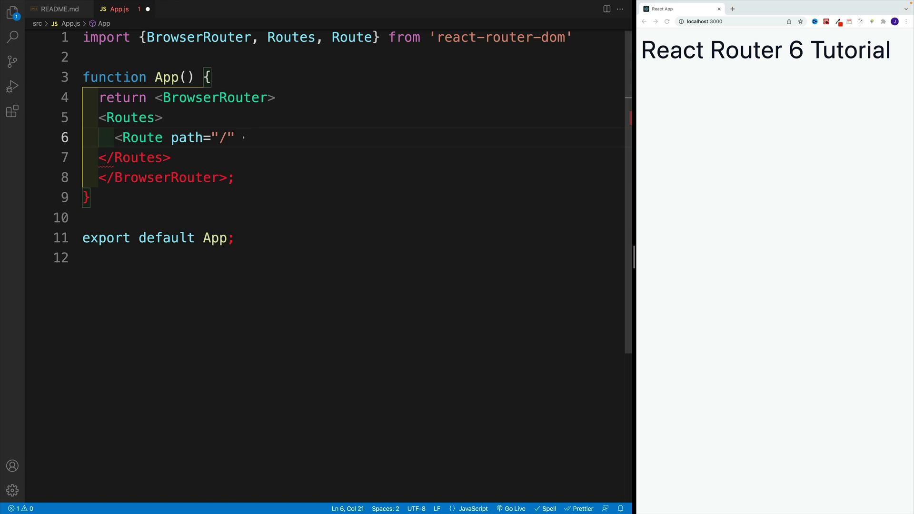
Give the root Route element={<div>home page</div>} /> so the home page renders.
type("el")
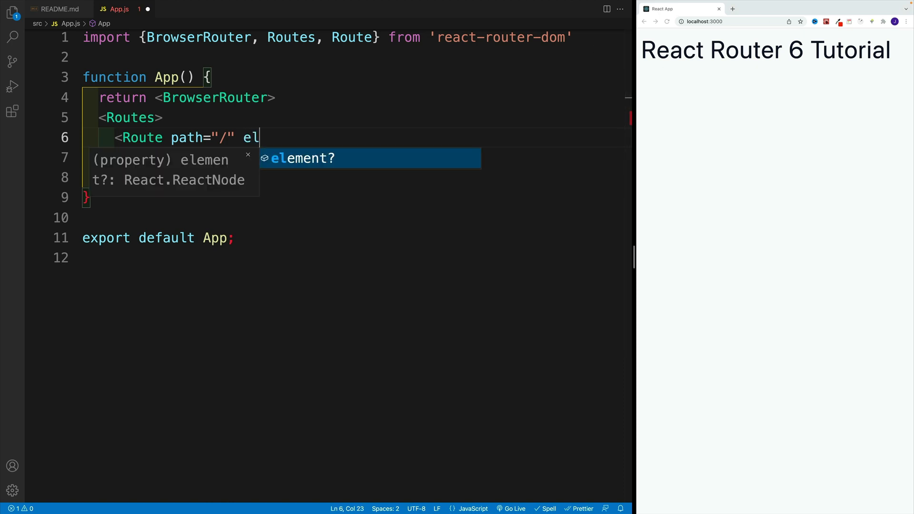
type("ement")
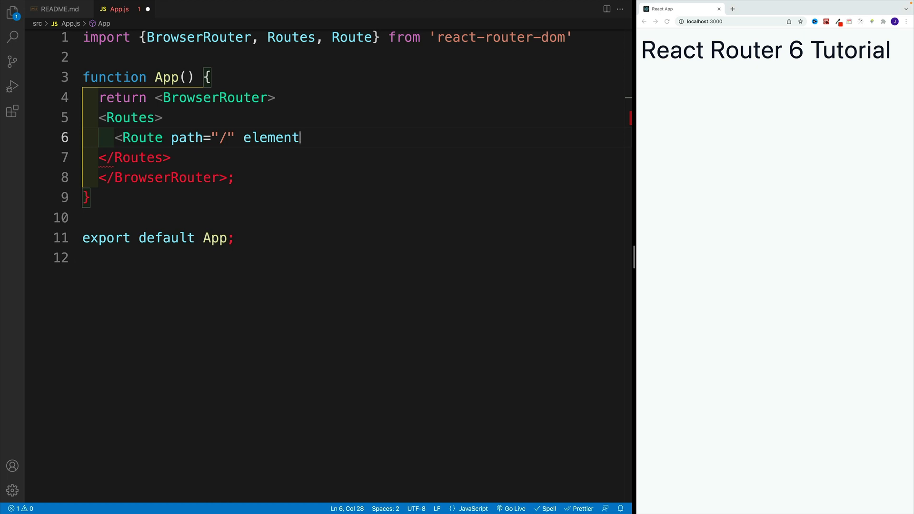
type("={}")
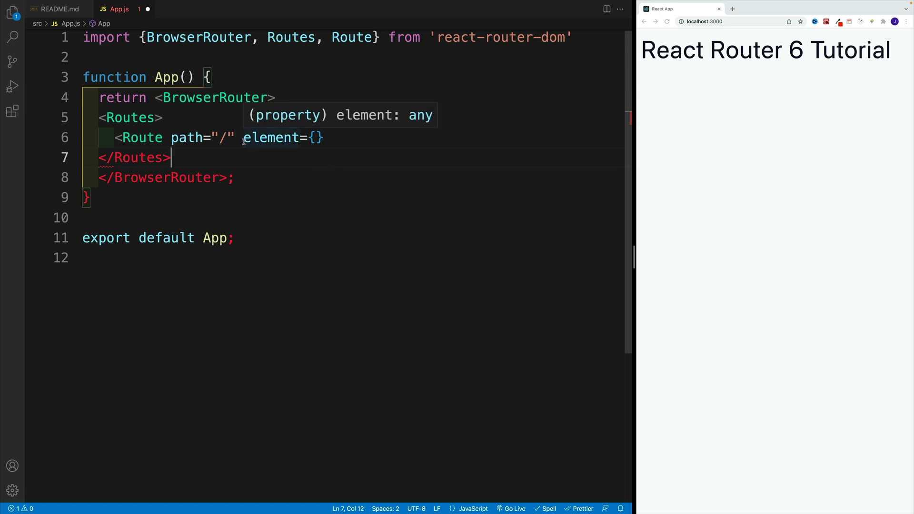
left_click(315, 137)
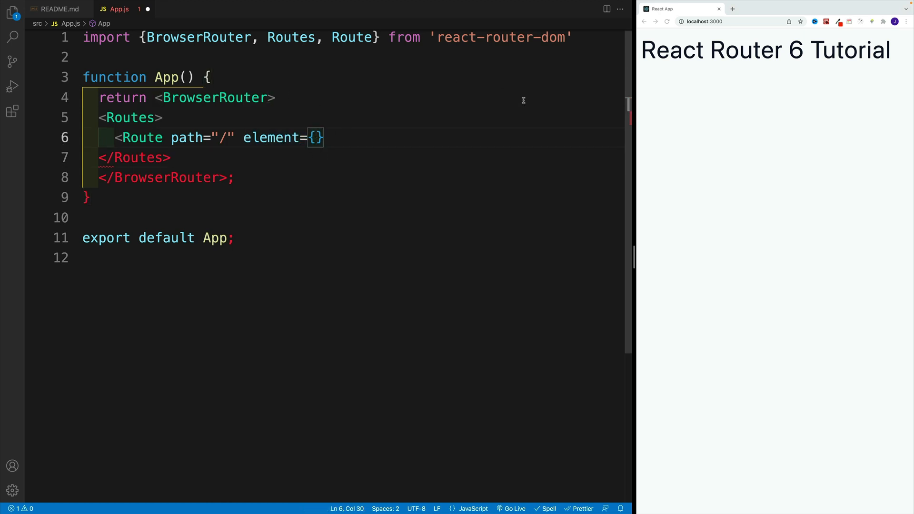
type("<div>h</div>")
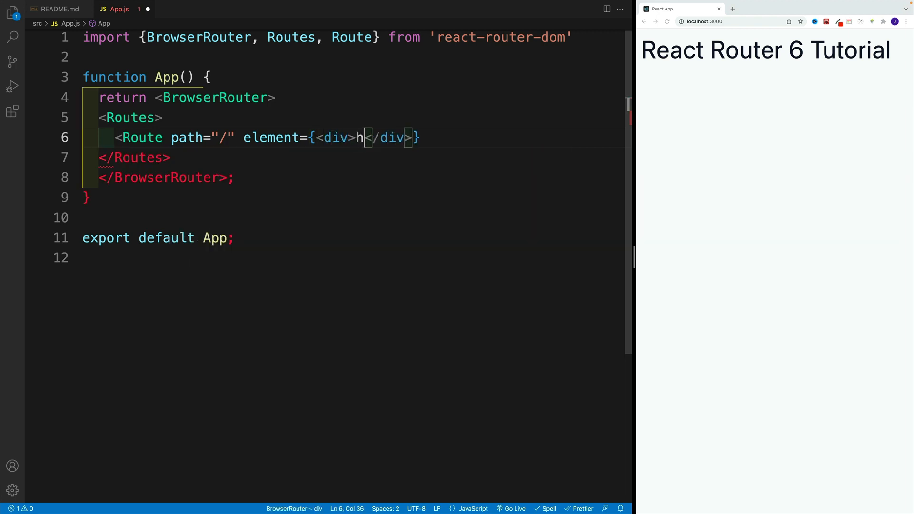
type("ome page")
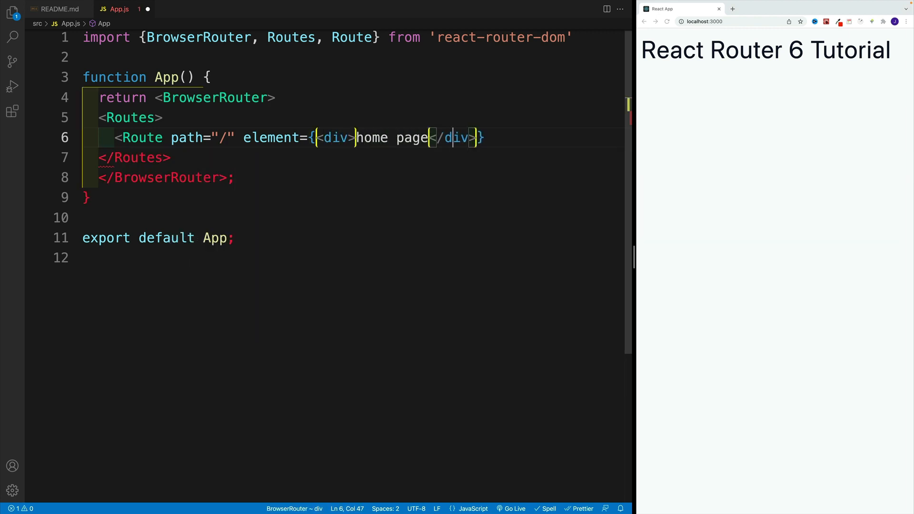
type("/>")
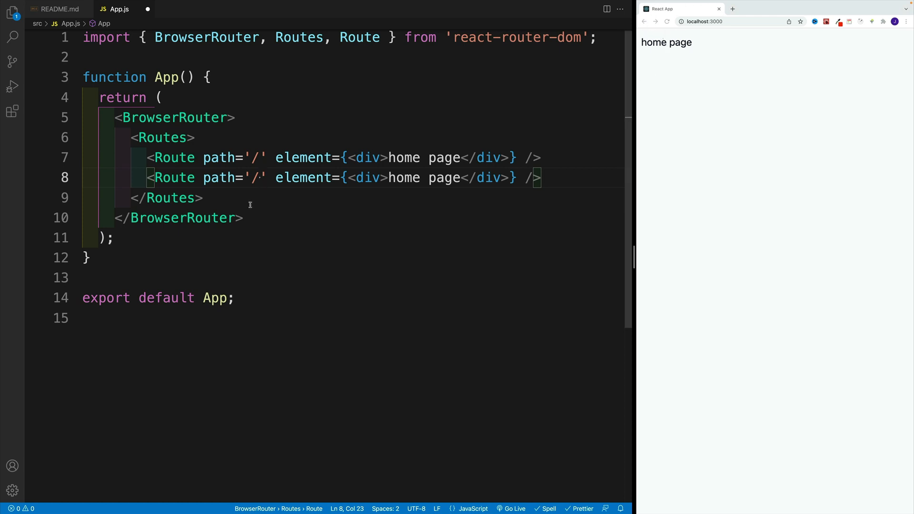
Set the second Route's path to 'testing' with a div holding <h2>testing</h2>.
type("testing")
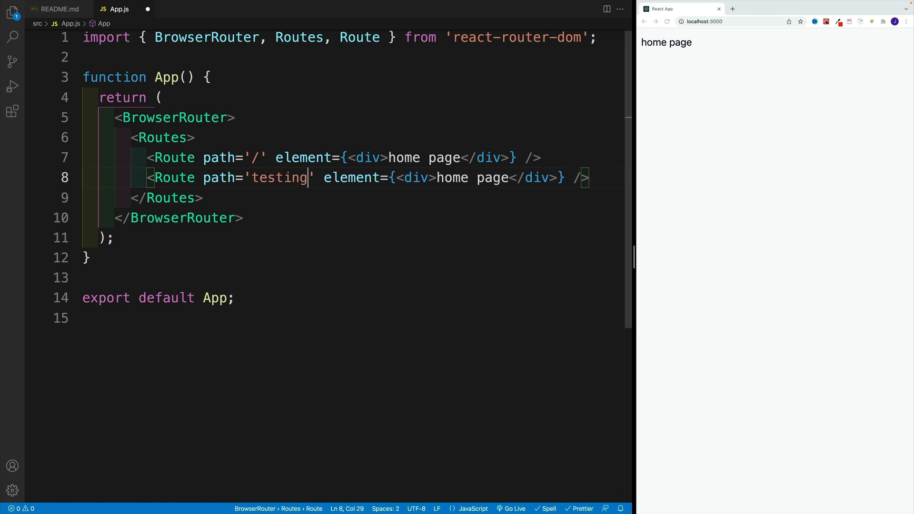
type("abou")
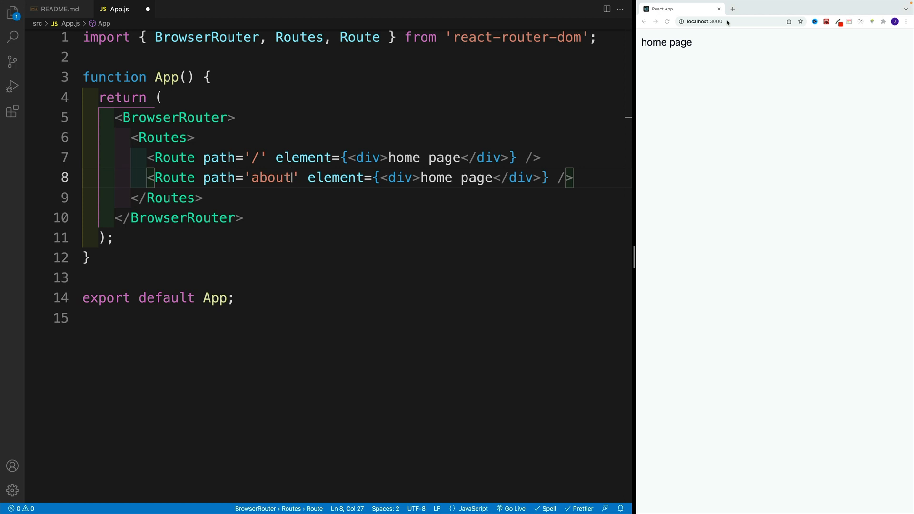
key("Backspace")
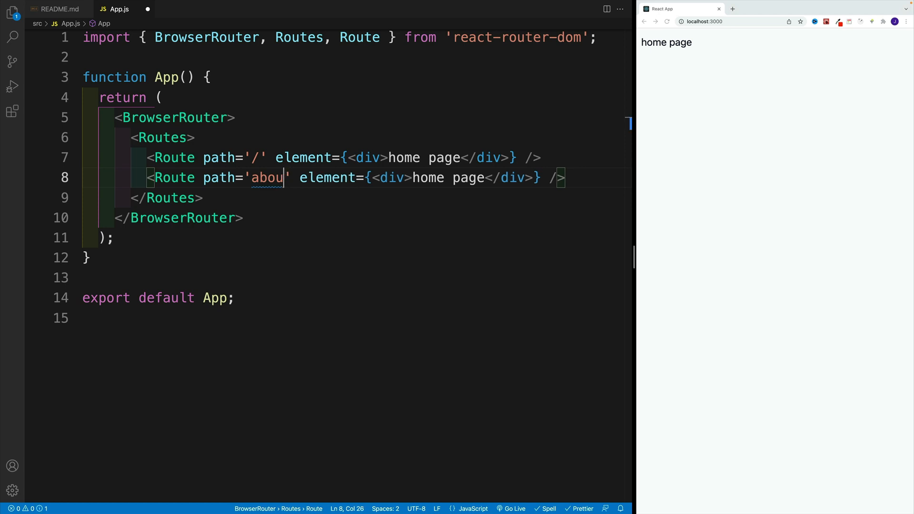
type("testing")
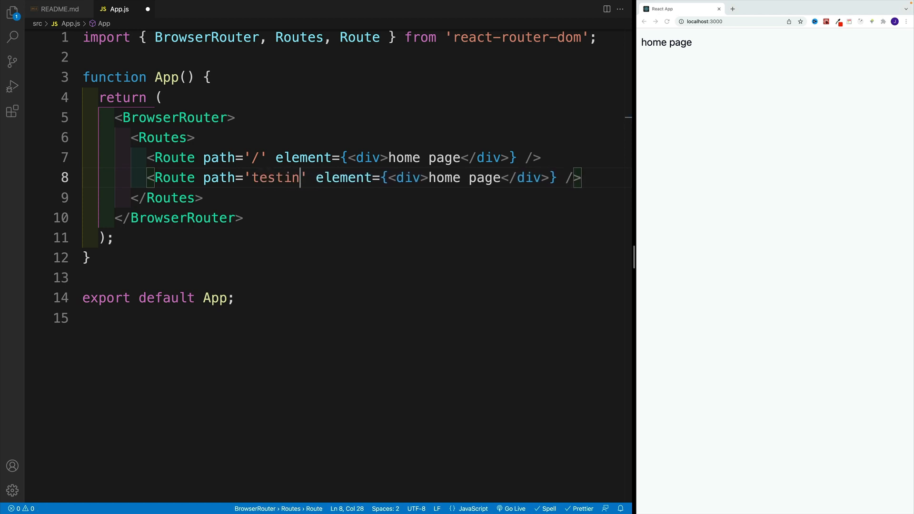
type("g")
type("<h2></h2>")
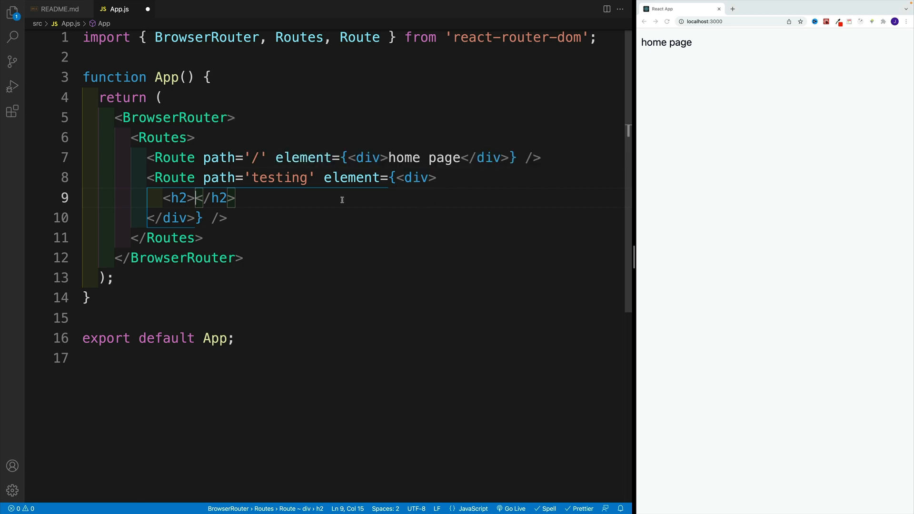
type("testing")
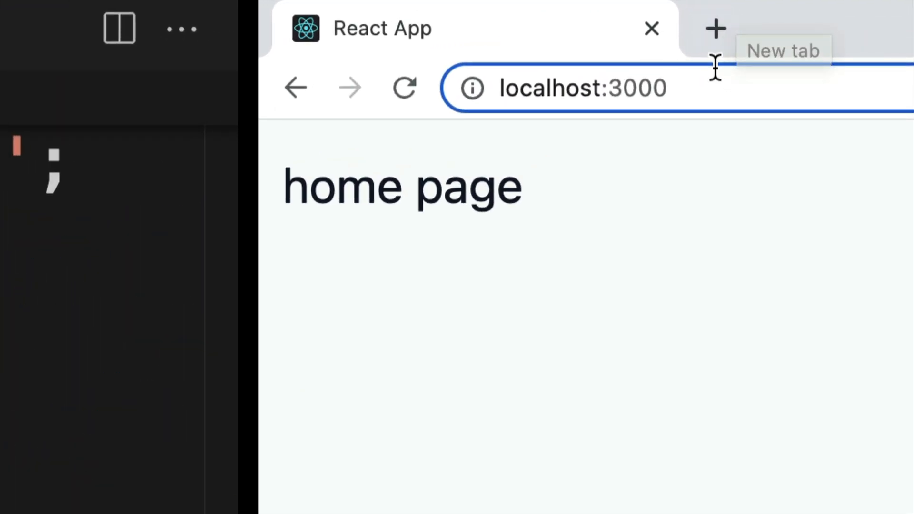
Append /testing to localhost:3000 in Chrome's address bar.
left_click(583, 87)
type("/testing")
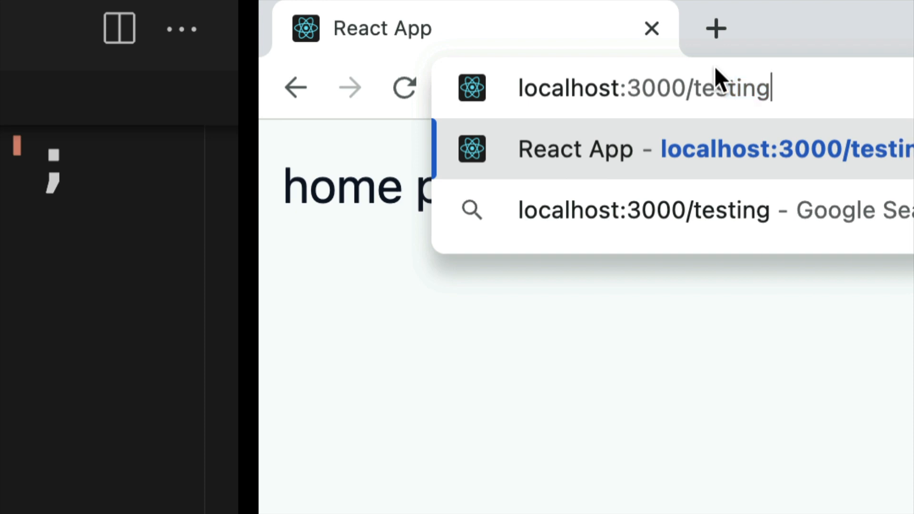
mouse_move(721, 123)
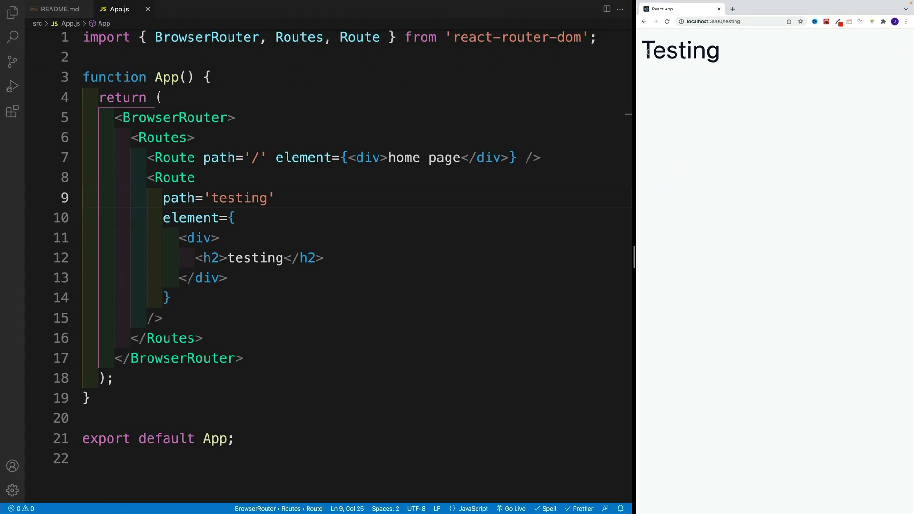
Return Chrome to localhost:3000 and highlight the Routes wrapper and root path='/' in App.js.
left_click(723, 22)
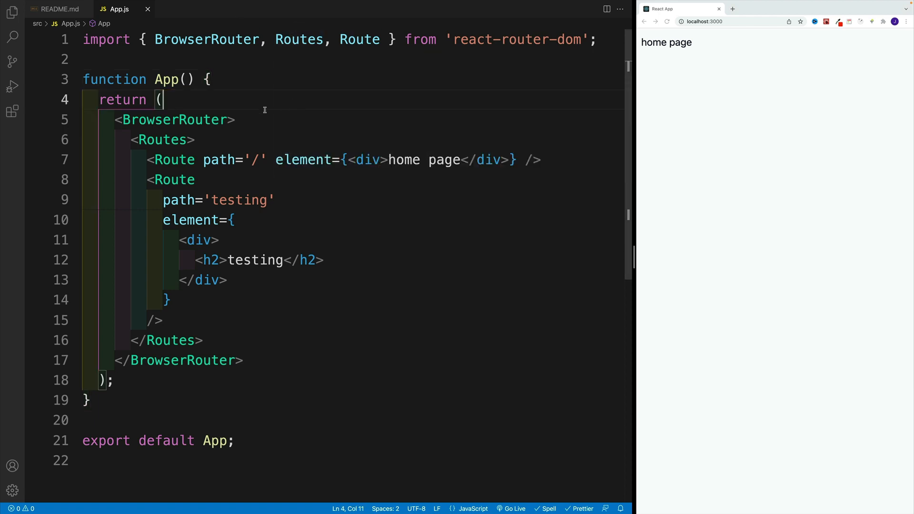
double_click(172, 120)
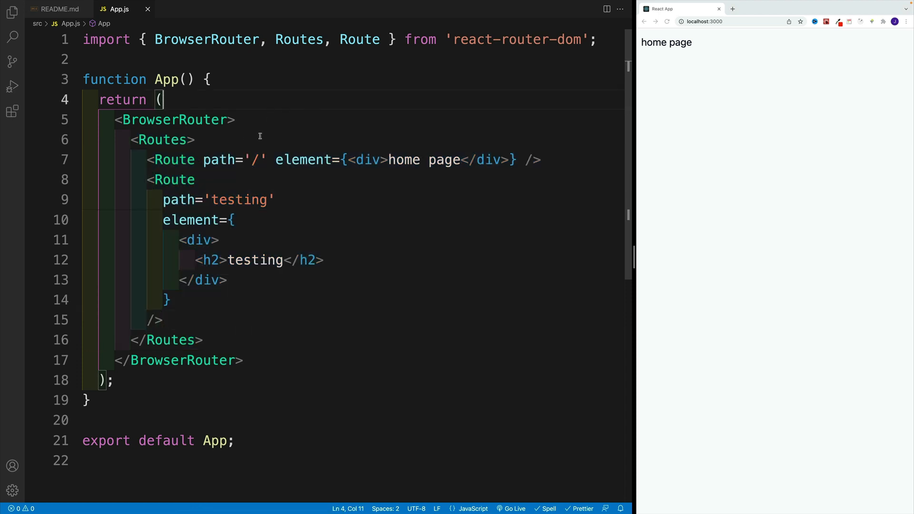
left_click(173, 180)
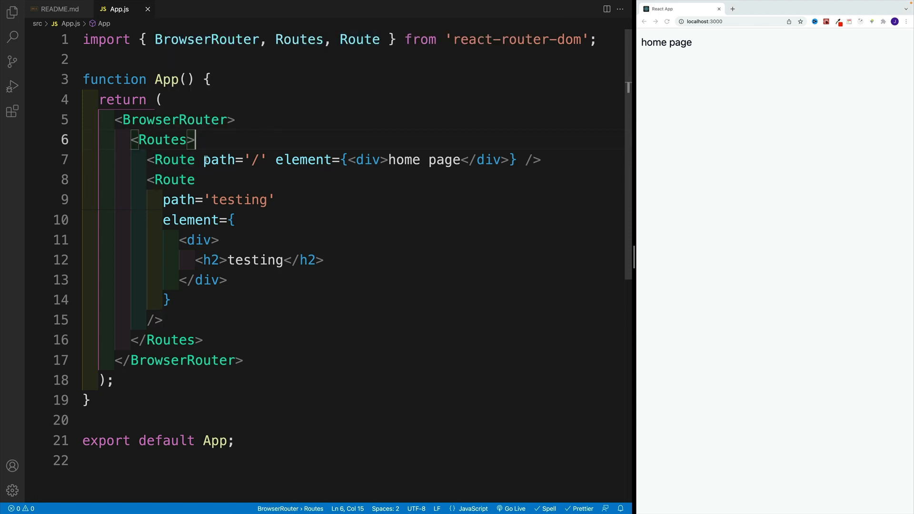
double_click(219, 160)
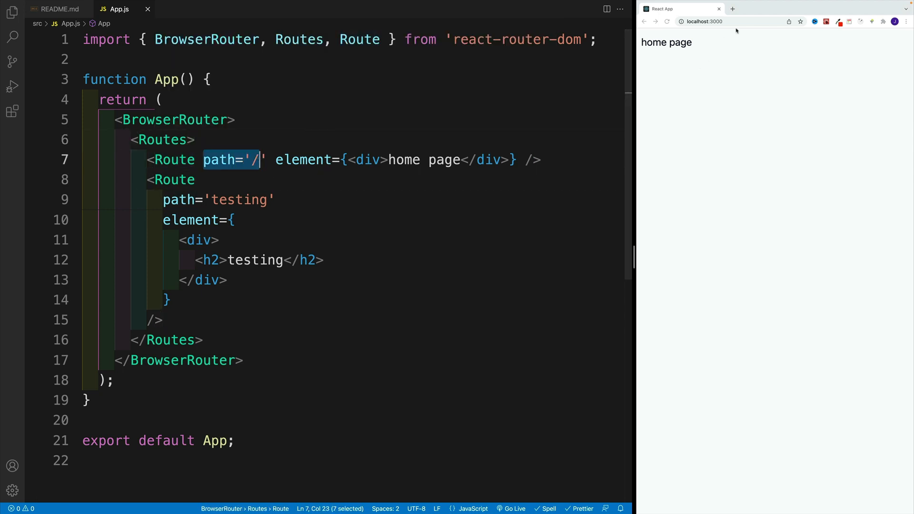